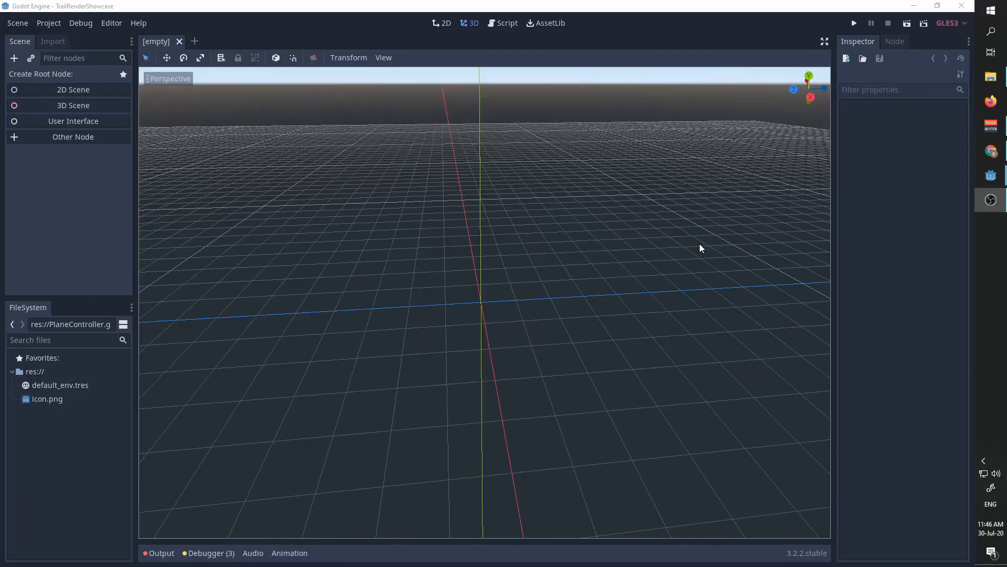
mouse_move(129, 111)
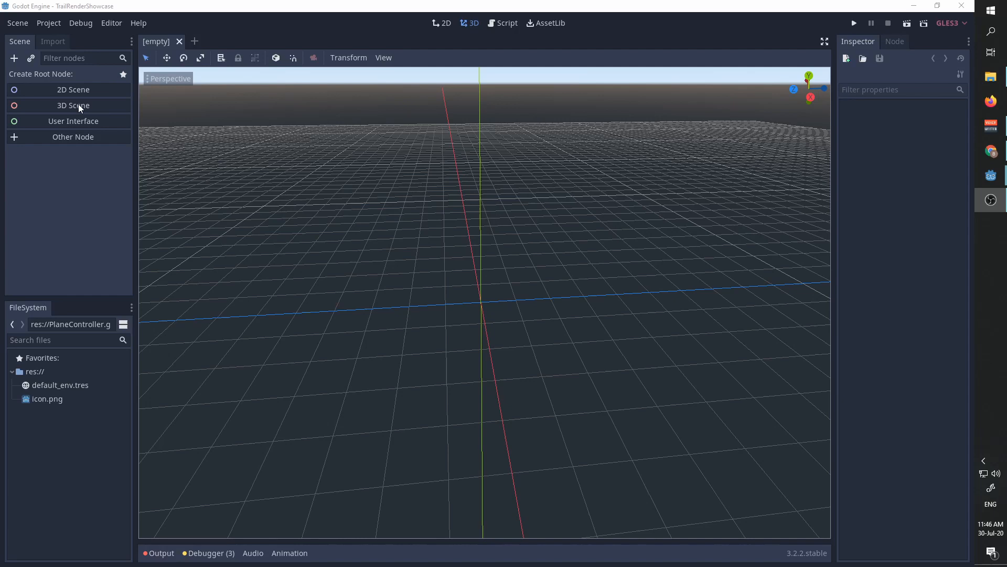
Step: Create a 3D scene root named World with a Spatial child named Trailes
click(72, 105)
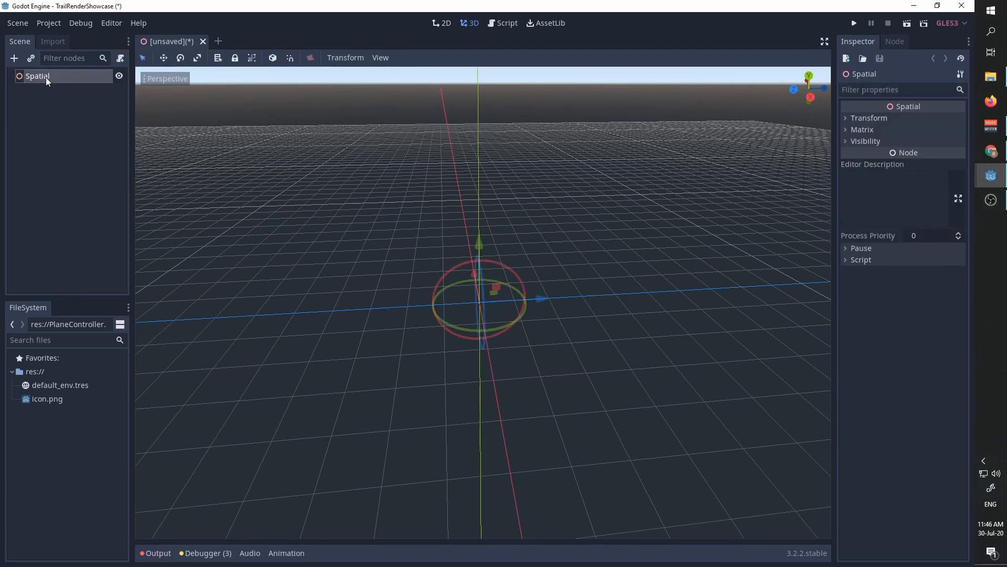
text(Wor)
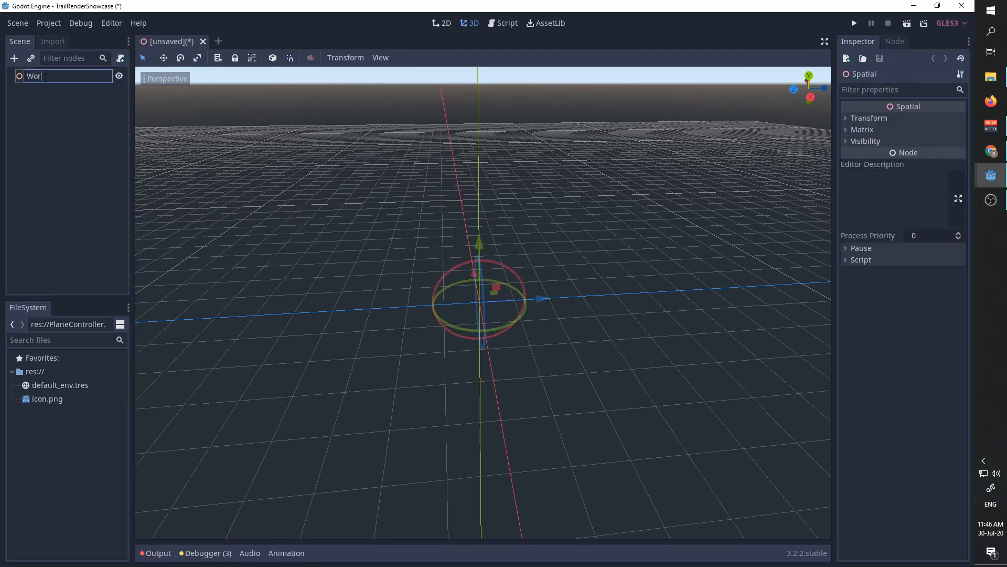
mouse_move(14, 58)
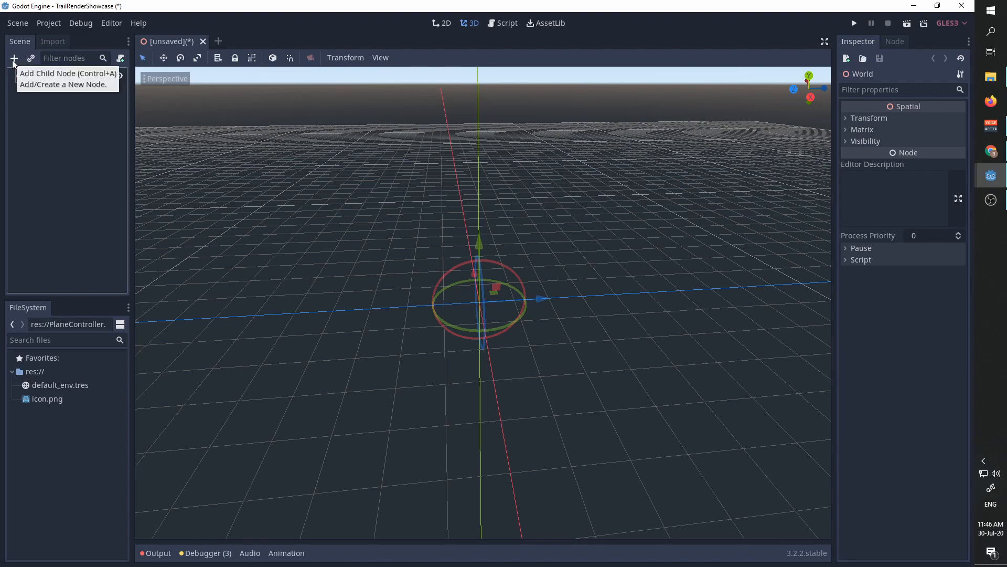
click(14, 57)
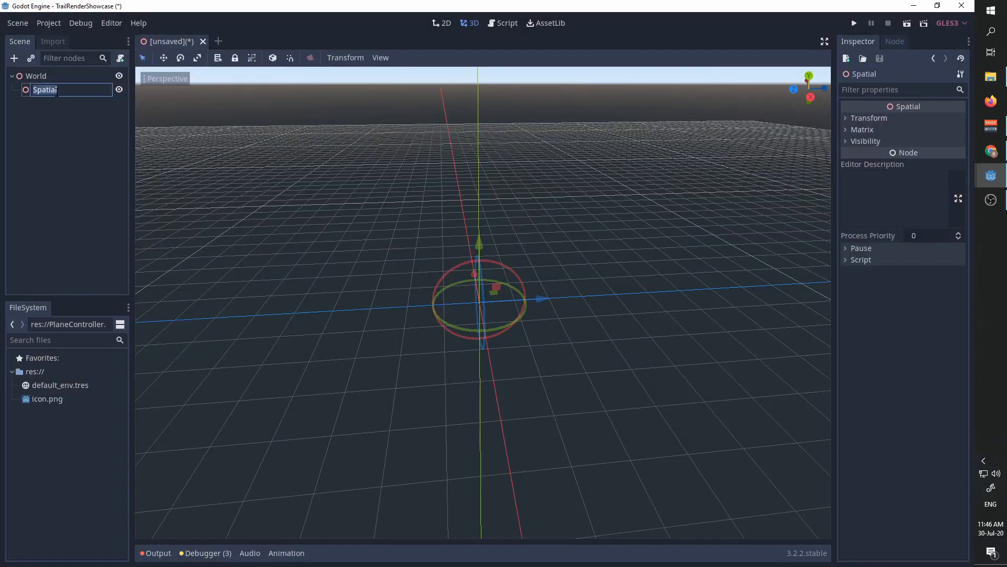
text(Trailes)
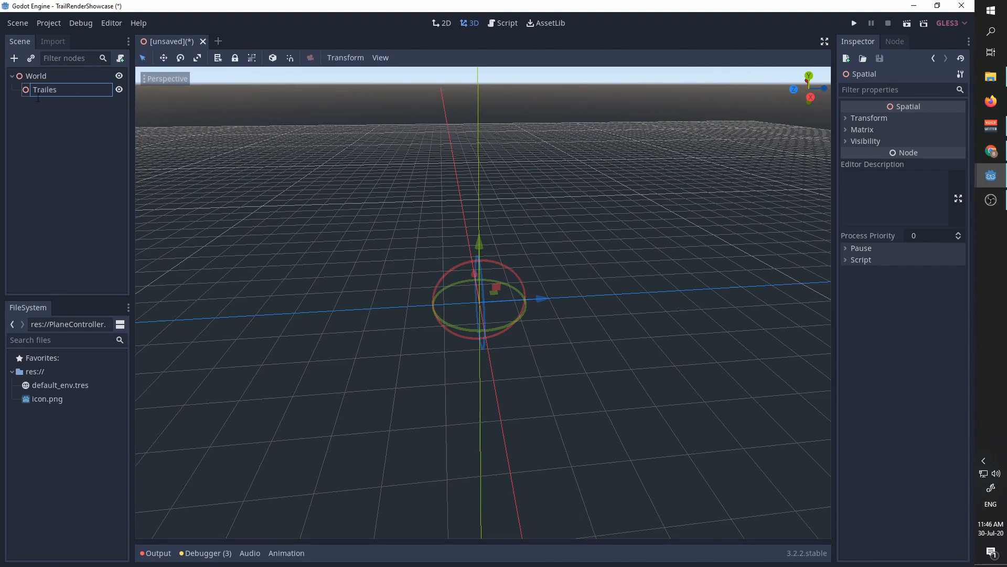
Step: Add a Camera node under Trailes from the Recent list
click(13, 59)
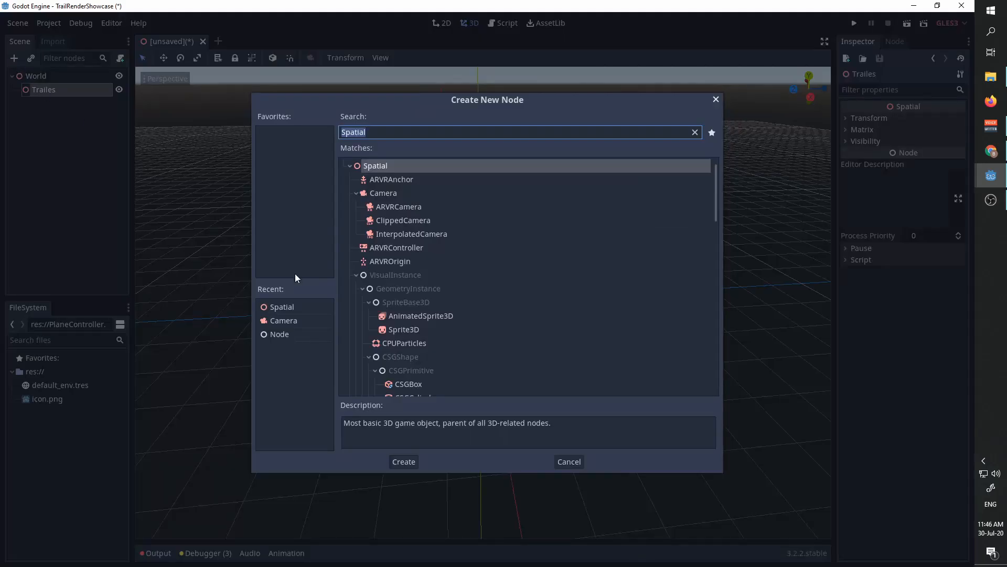
click(403, 462)
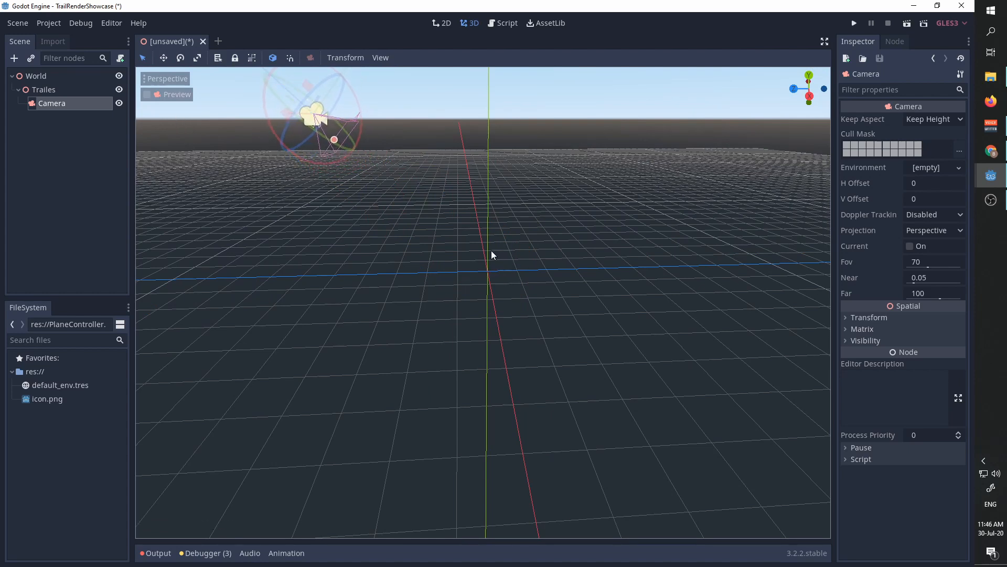
mouse_move(476, 279)
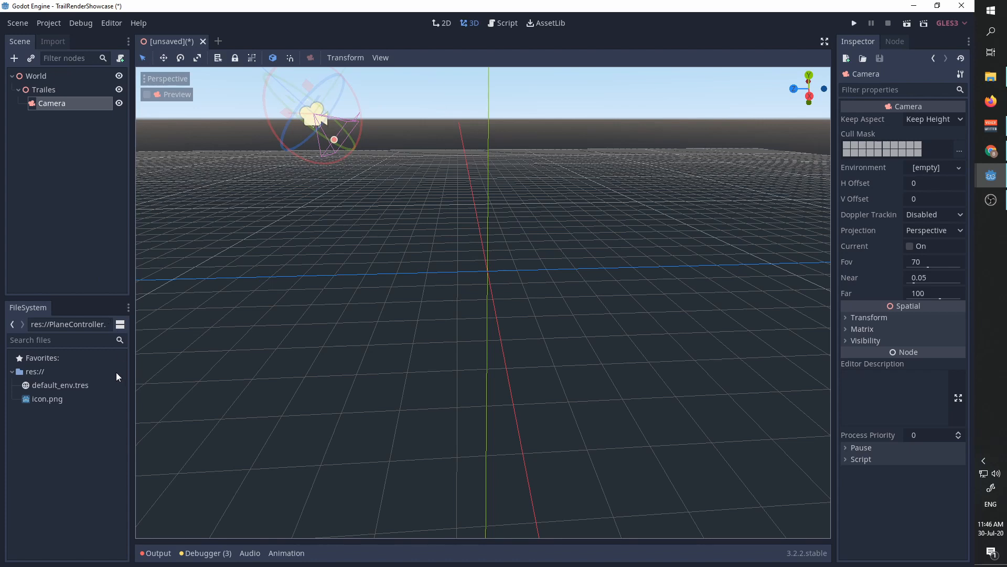
mouse_move(356, 294)
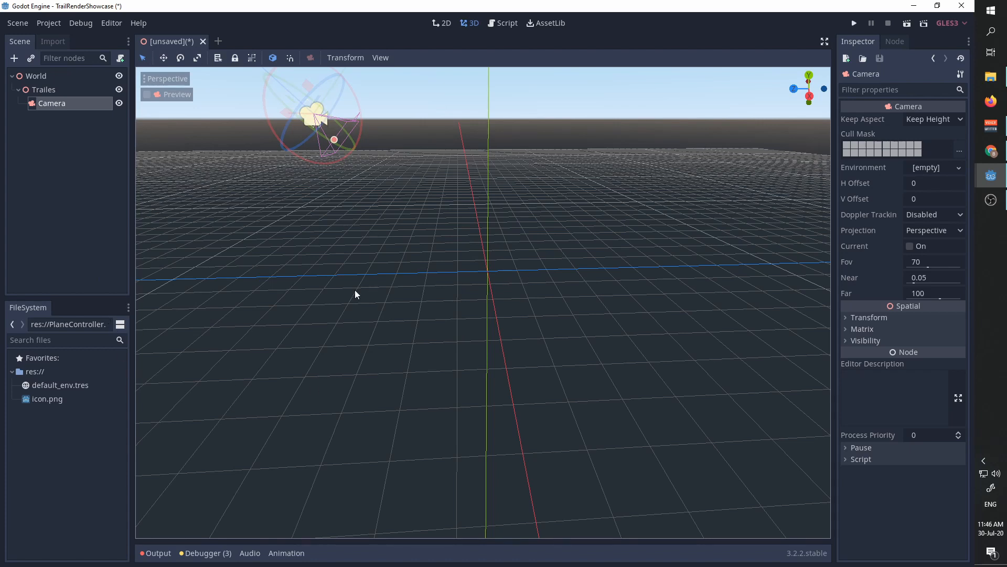
mouse_move(466, 288)
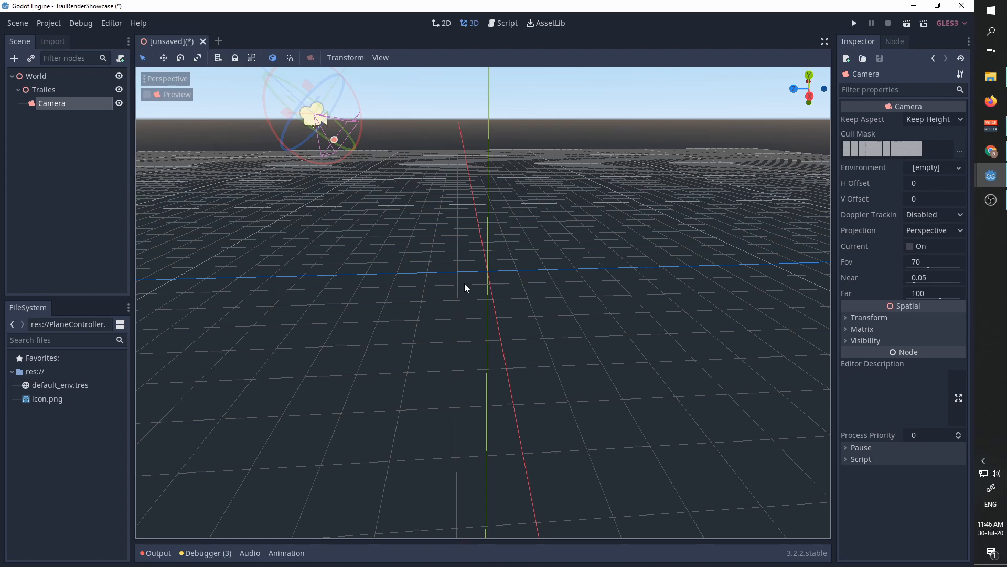
mouse_move(471, 282)
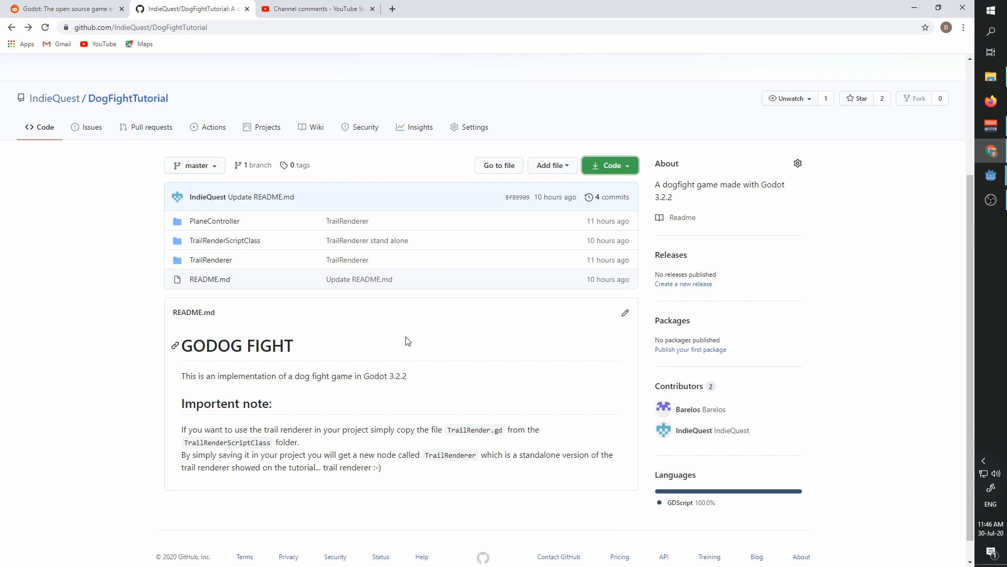
mouse_move(497, 293)
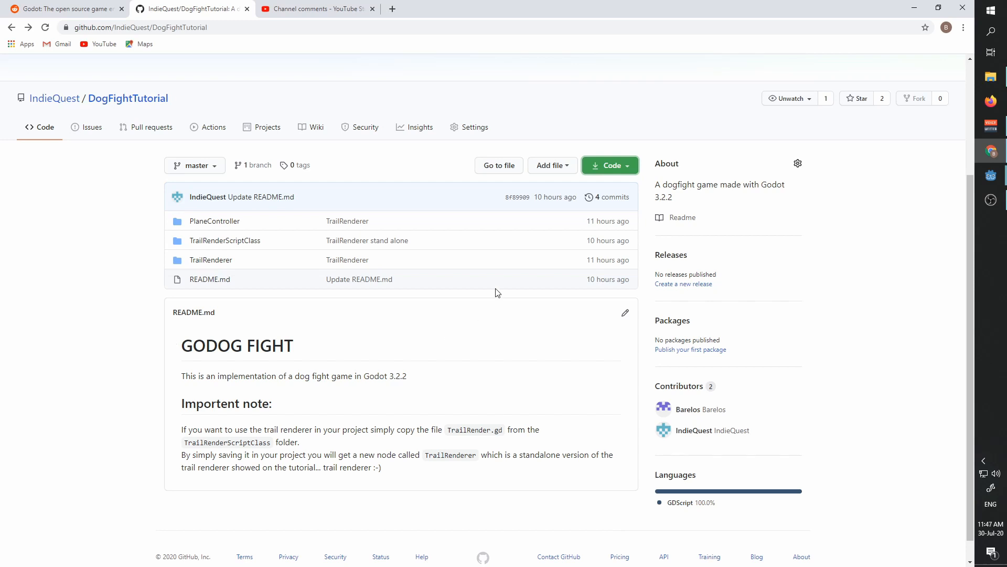
Step: Download the DogFightTutorial GitHub repository as a ZIP archive
click(608, 165)
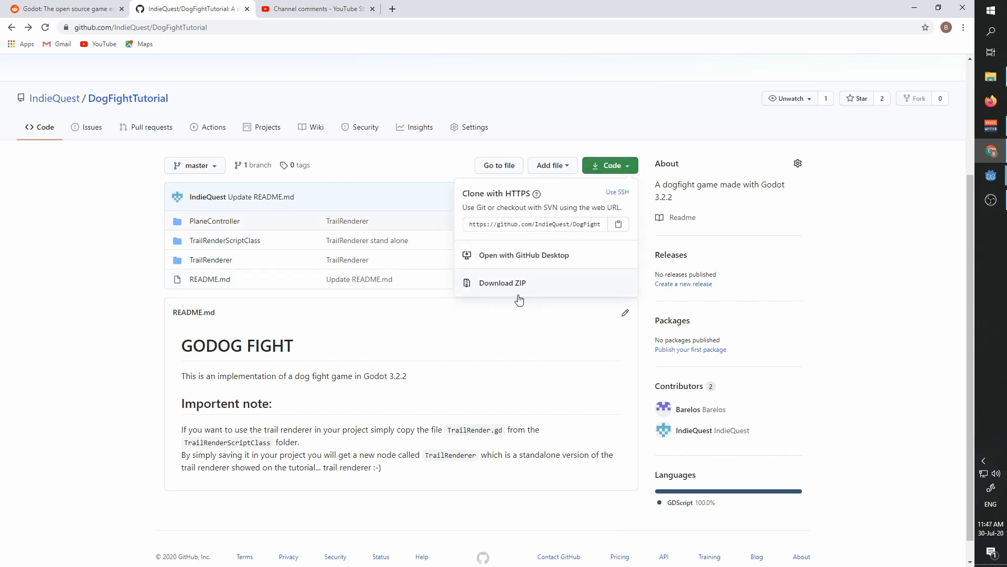
click(503, 282)
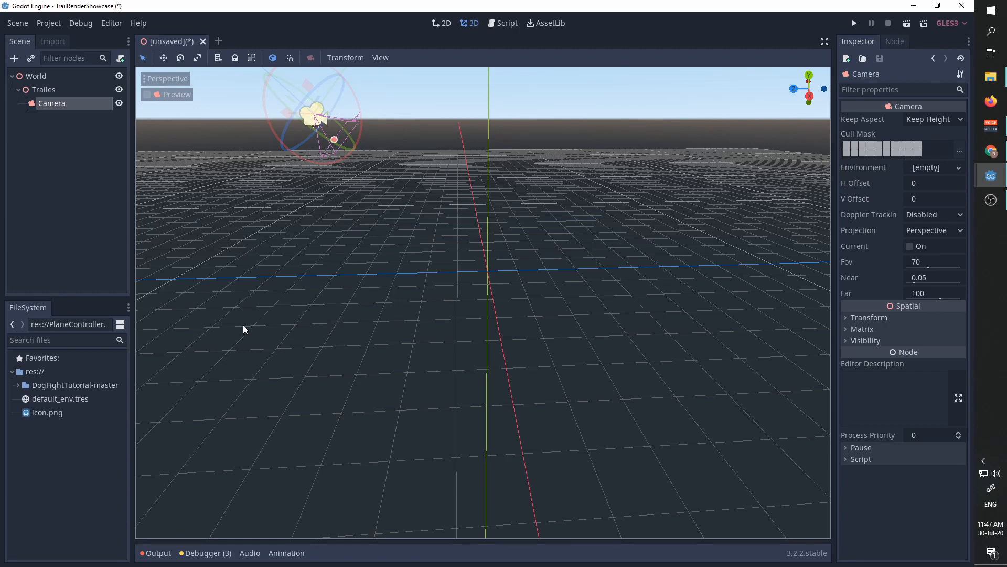
mouse_move(112, 401)
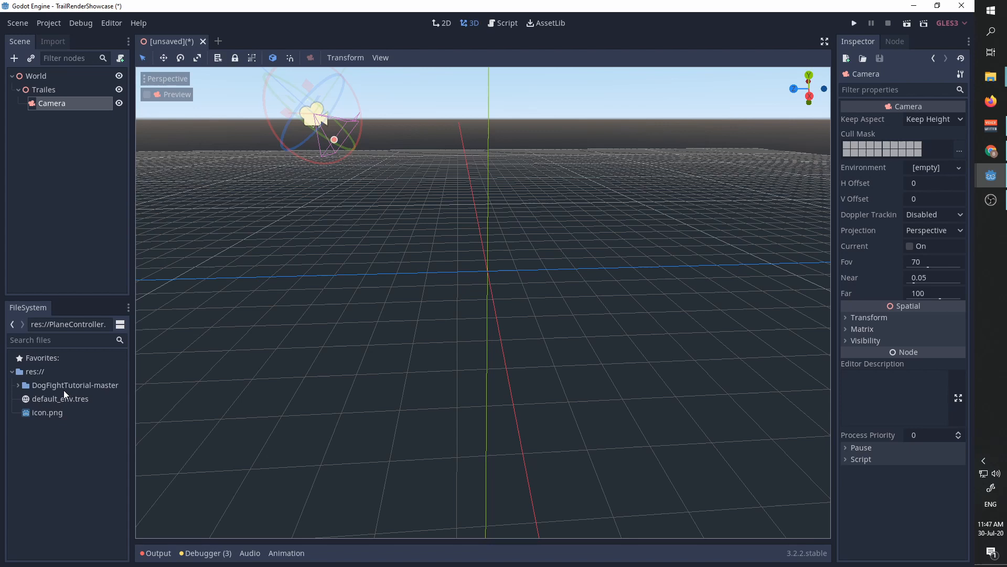
mouse_move(66, 406)
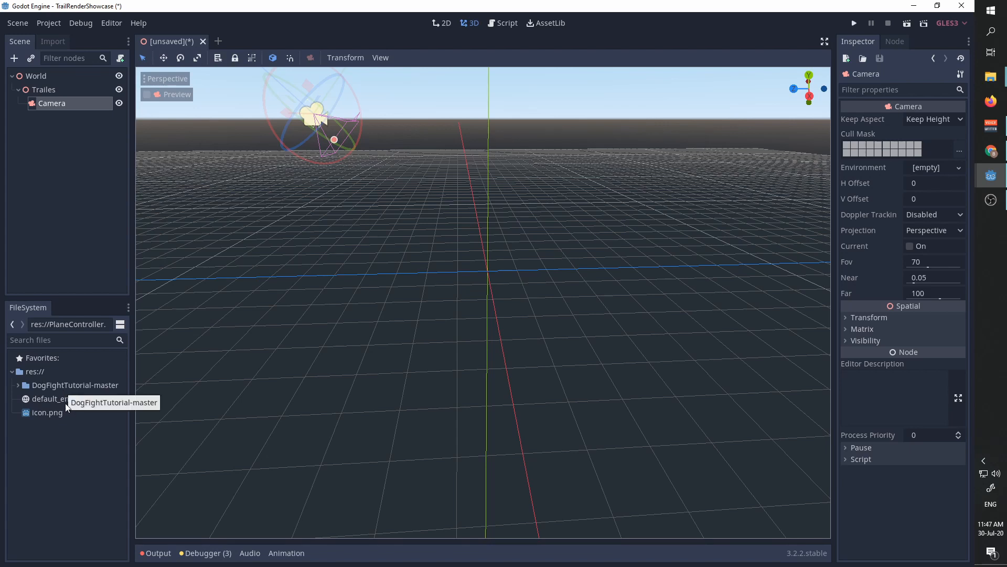
Step: Expand DogFightTutorial-master and TrailRenderScriptClass to show TrailRender.gd
click(18, 385)
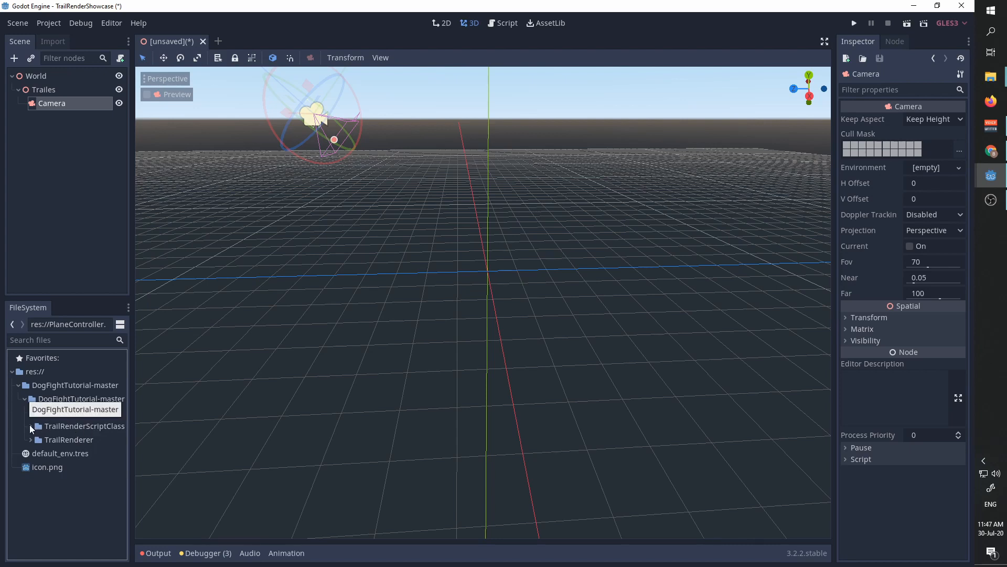
click(31, 425)
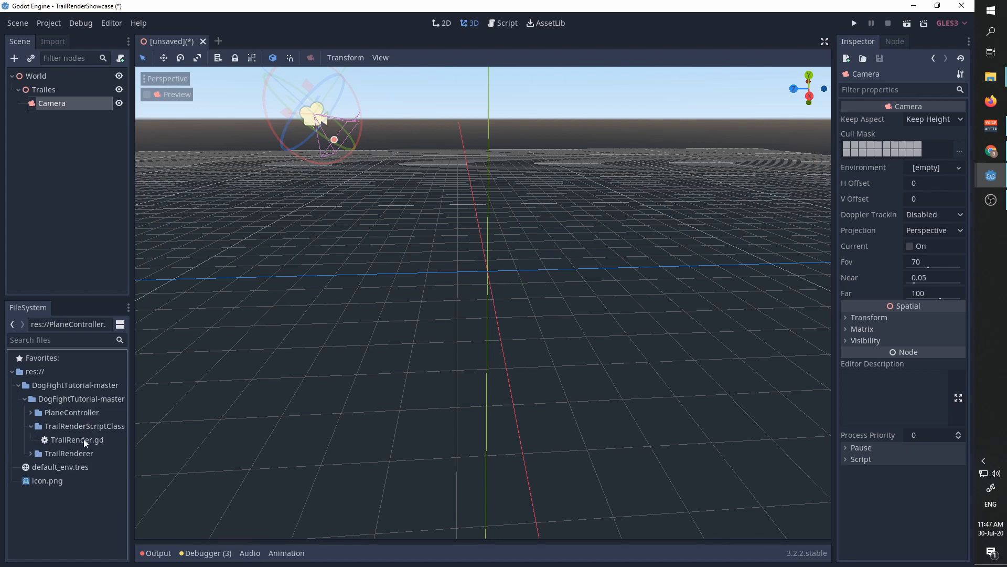
mouse_move(77, 439)
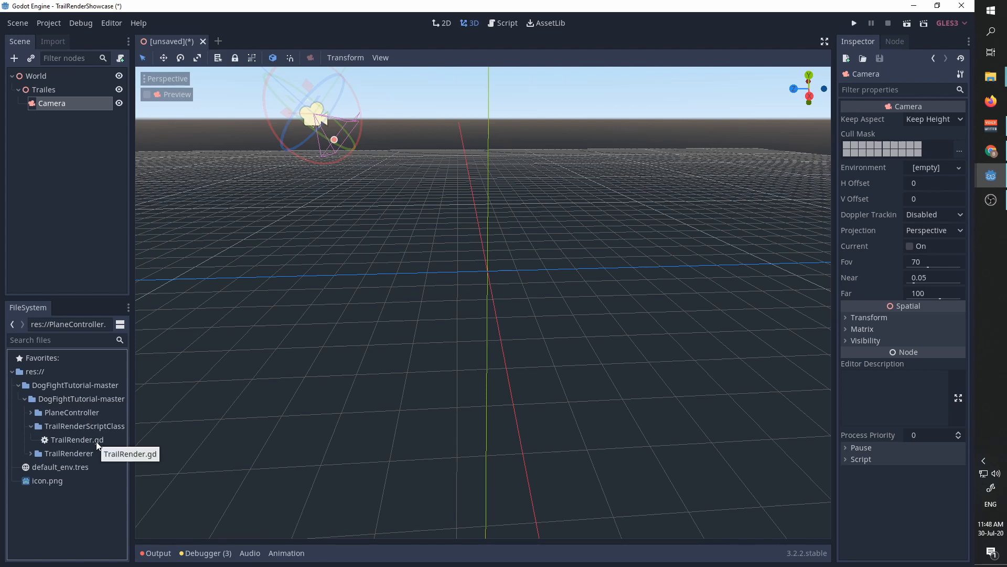
mouse_move(85, 448)
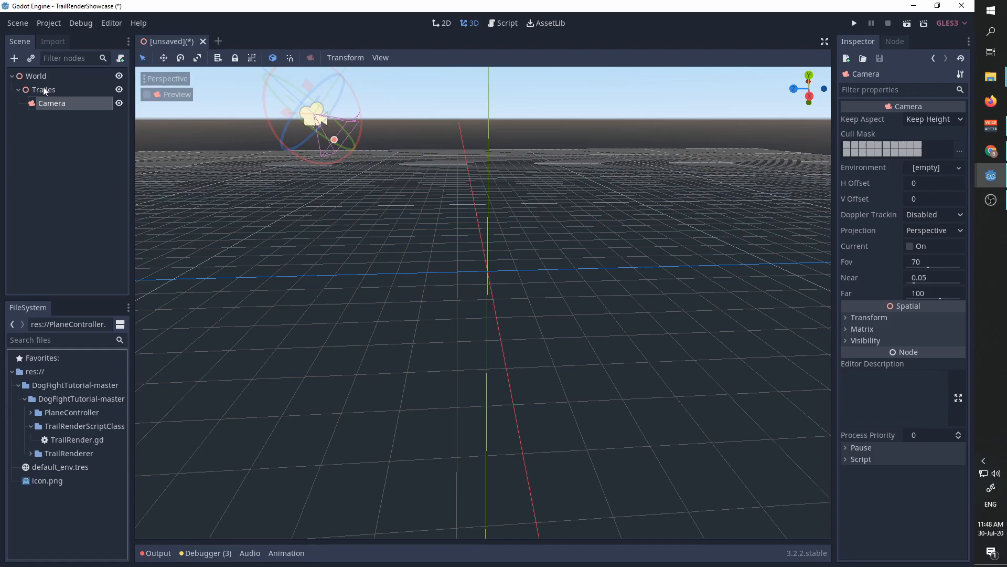
Step: Add a TrailRenderer (TrailRender.gd) node under Trailes by searching 'trail'
click(13, 58)
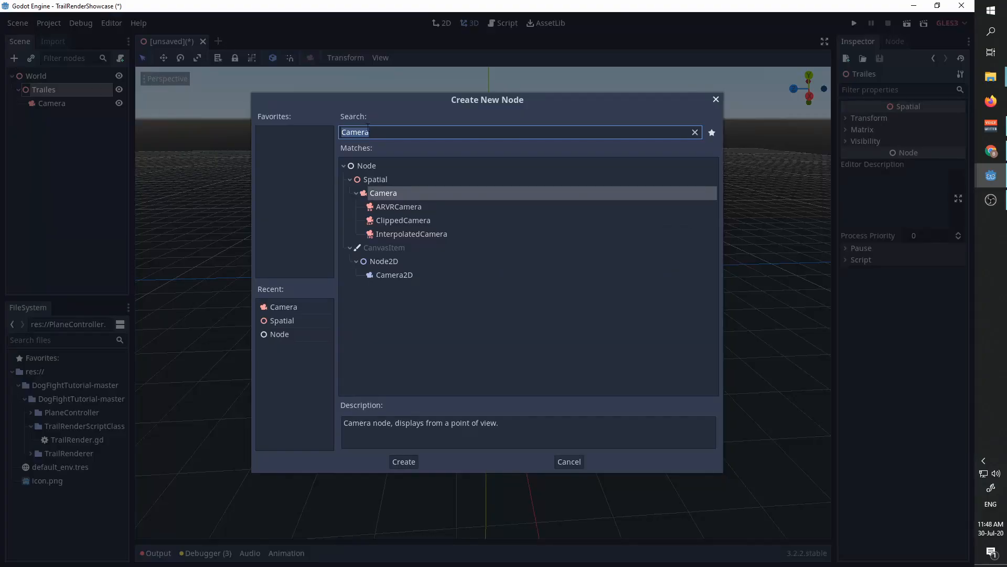
text(trail)
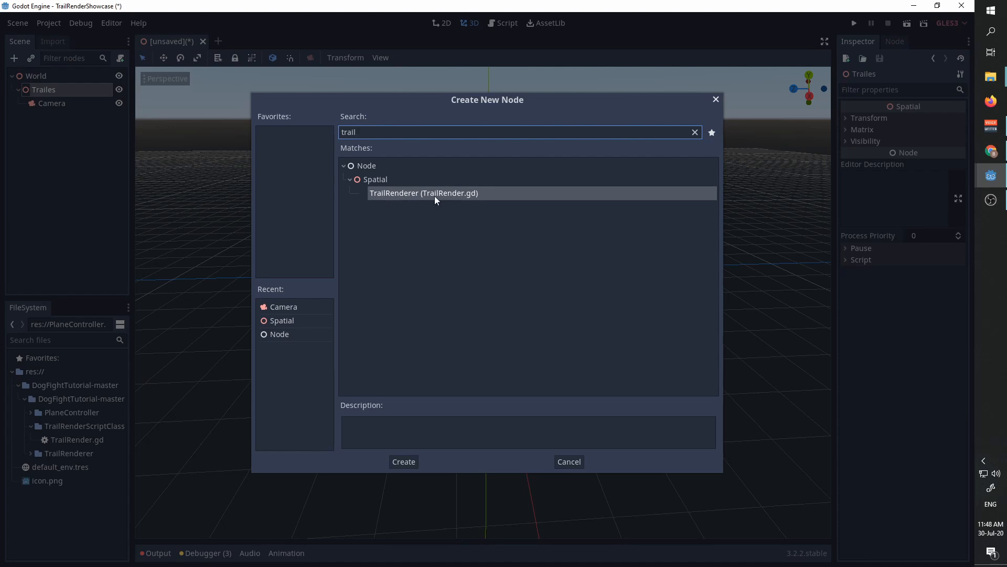
mouse_move(402, 198)
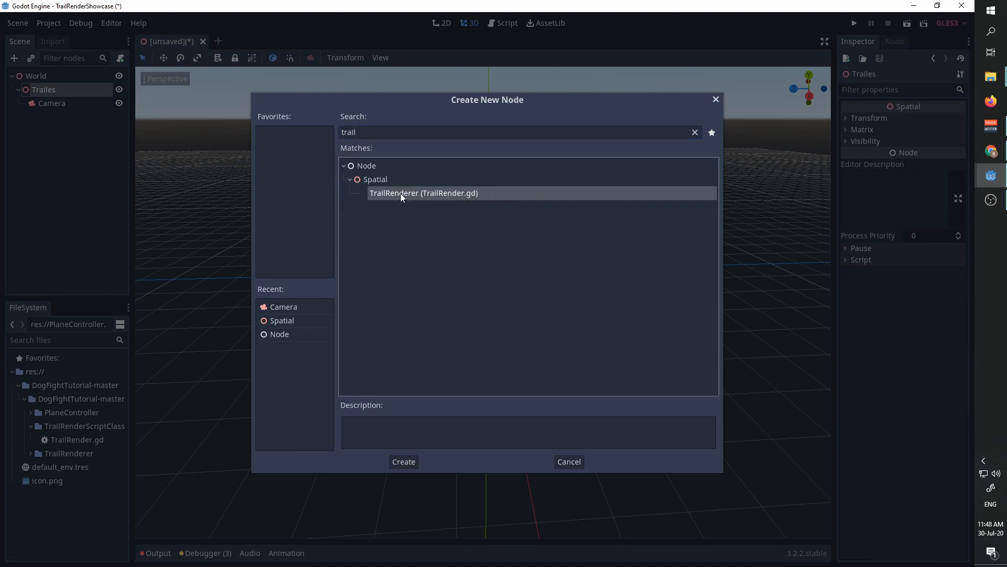
click(403, 462)
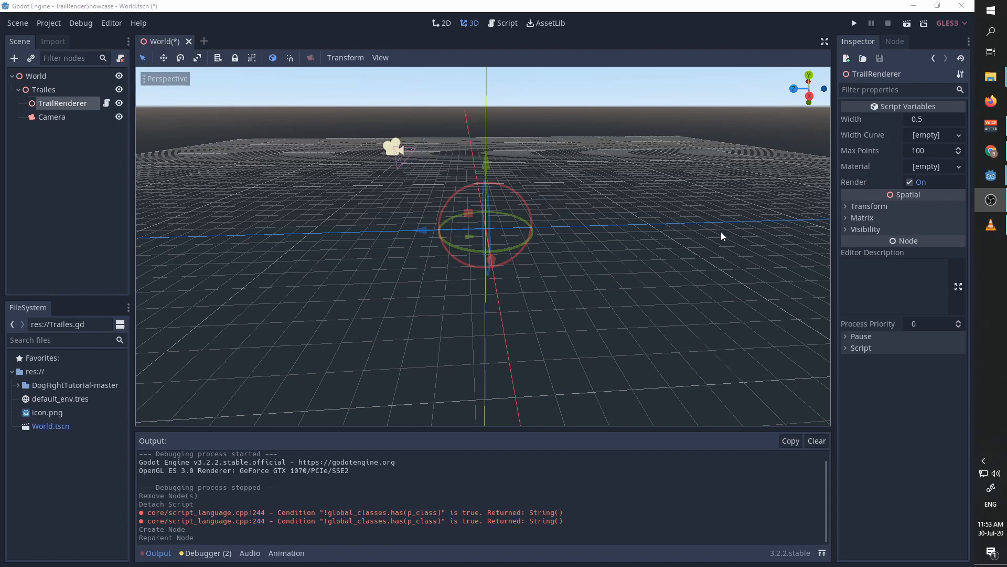
mouse_move(883, 180)
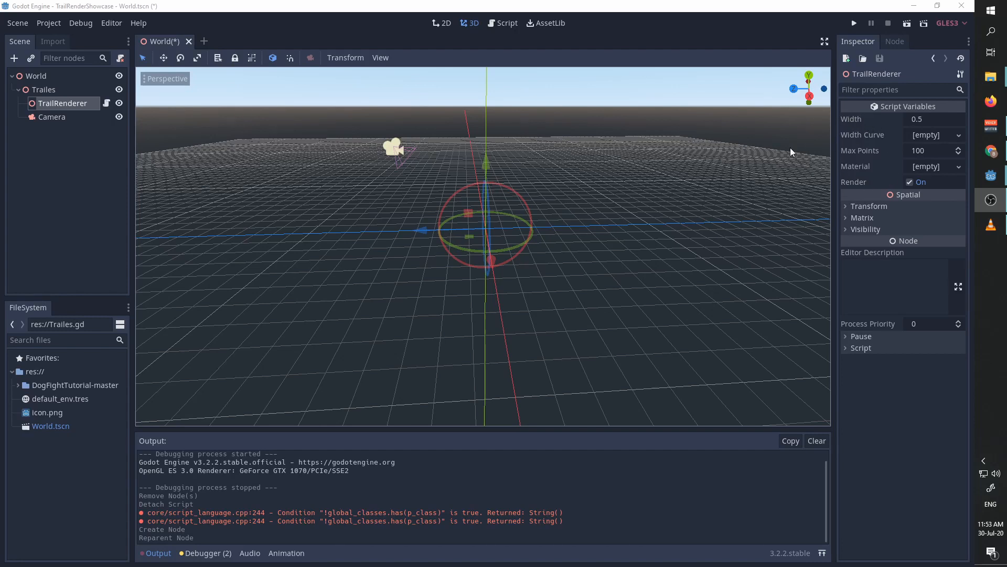
mouse_move(569, 252)
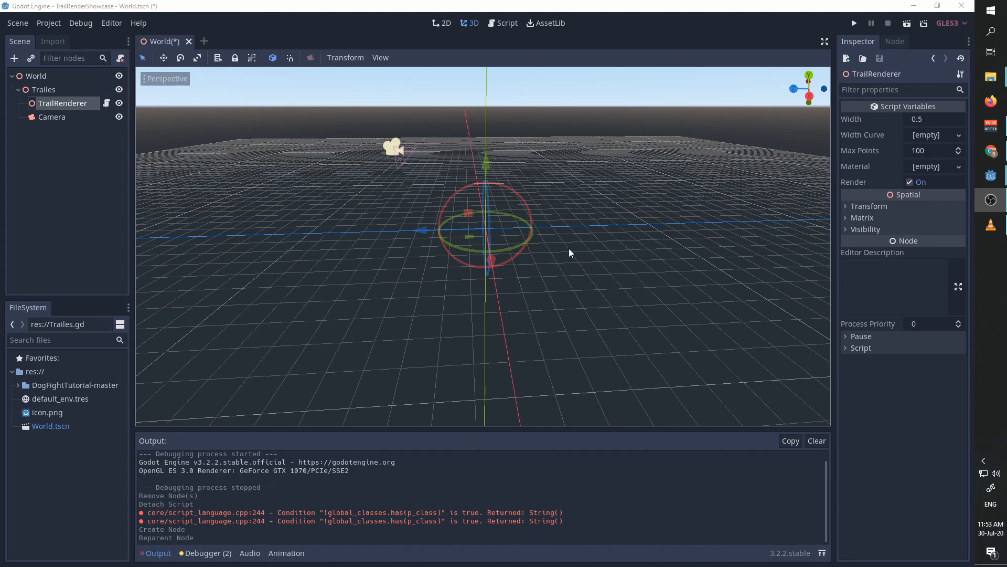
mouse_move(879, 138)
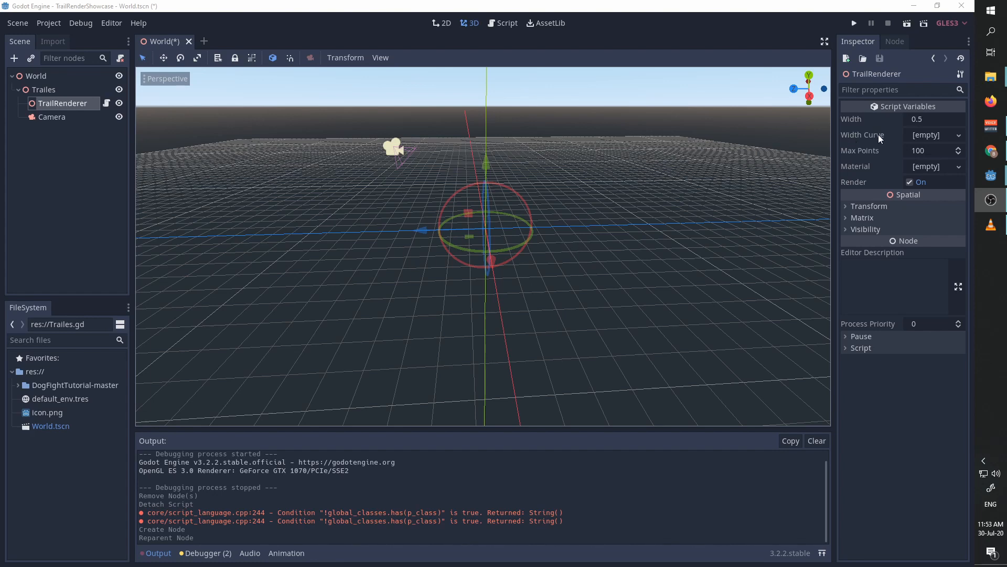
Step: Assign a new Width Curve to the TrailRenderer and raise its point to 1
click(935, 136)
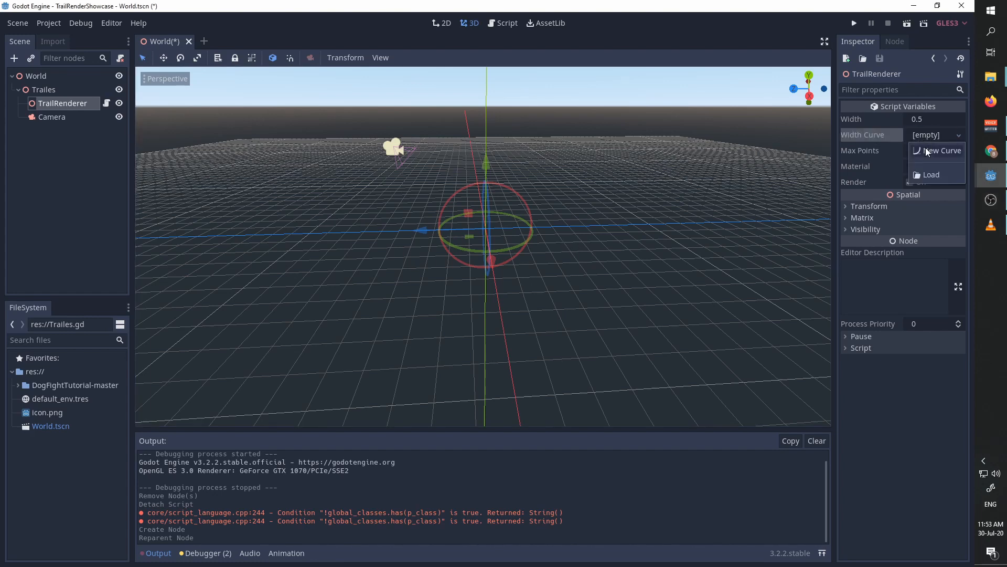
click(941, 150)
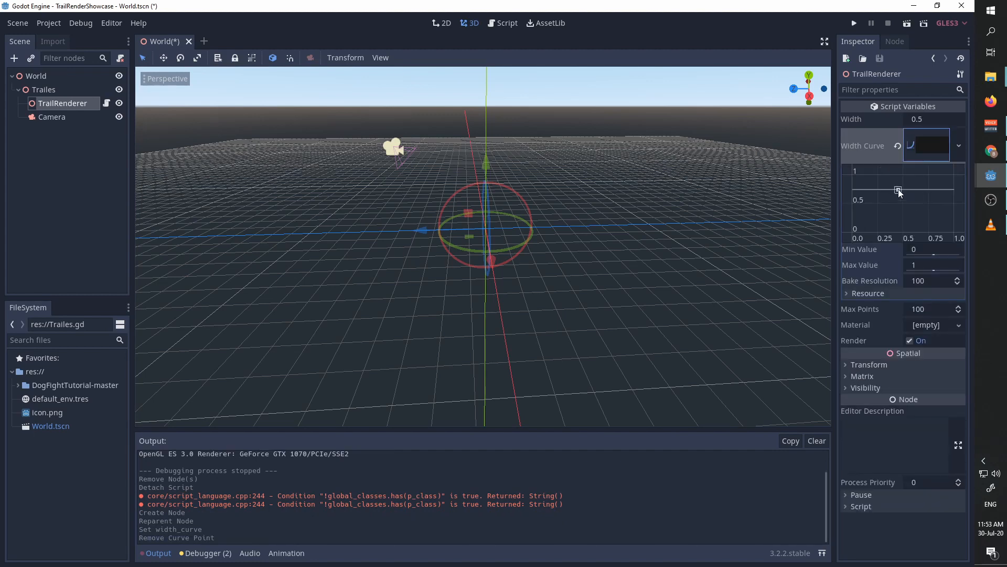
drag(900, 191, 893, 173)
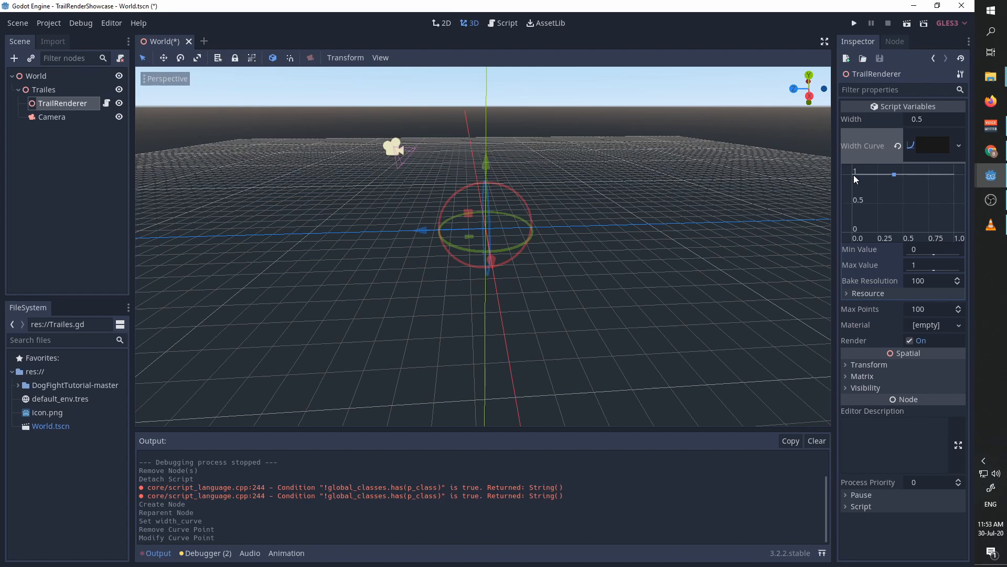
mouse_move(860, 180)
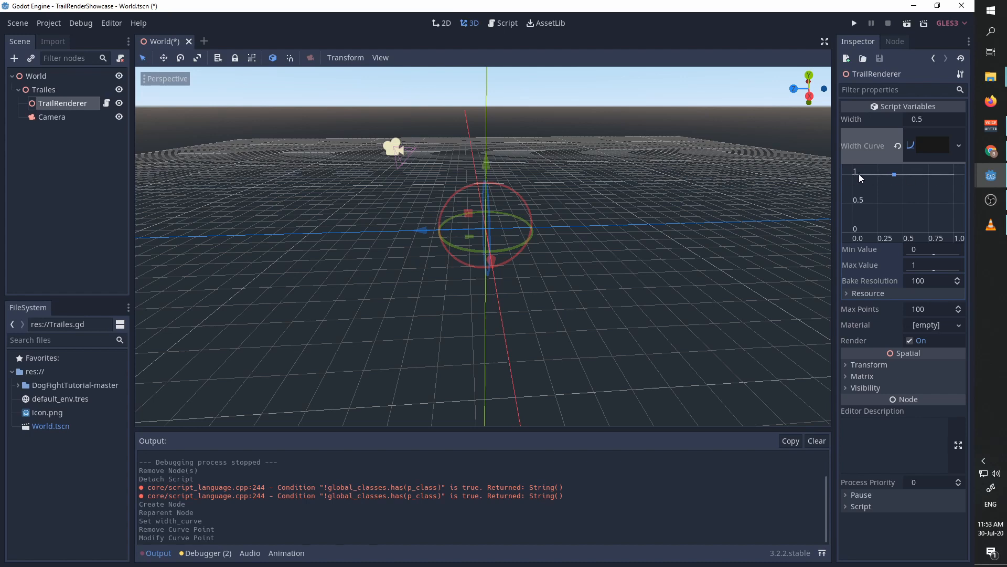
mouse_move(862, 178)
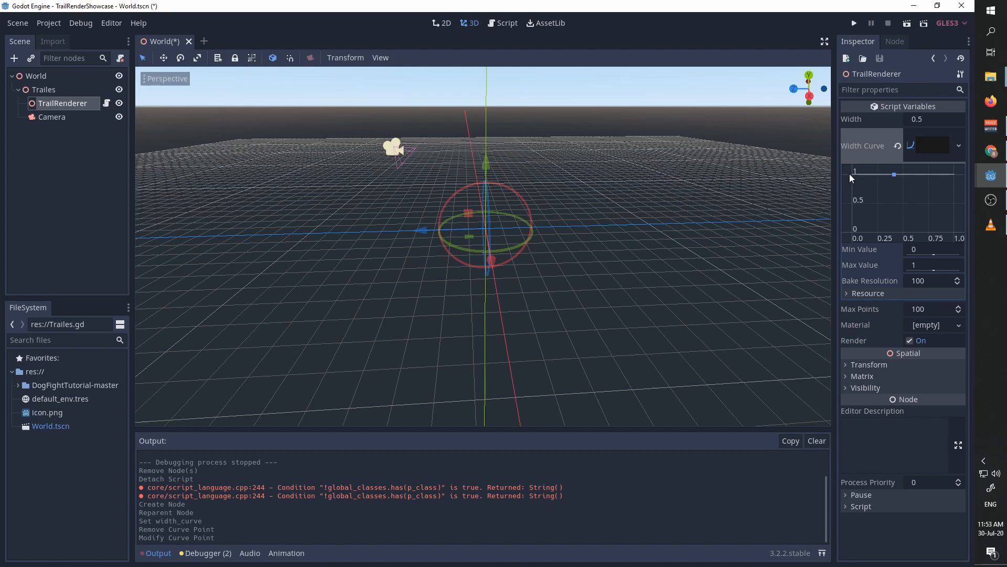
mouse_move(927, 180)
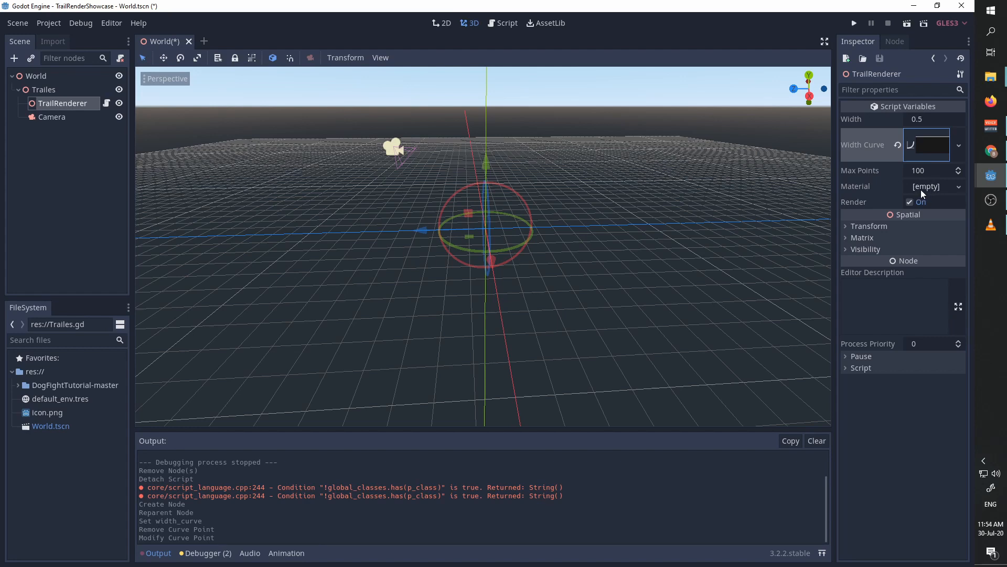
mouse_move(922, 193)
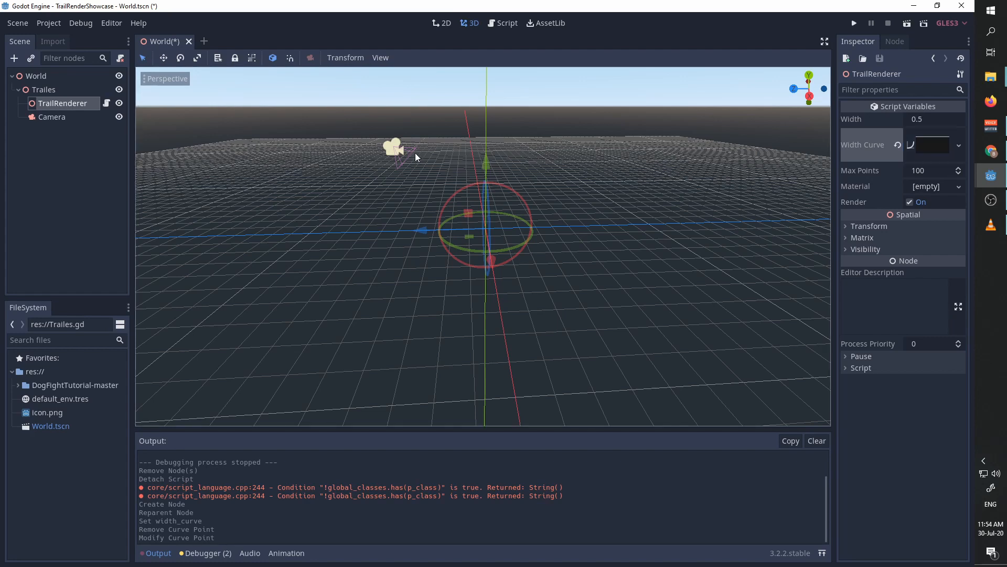
Step: Reposition and rotate the Camera left of the trail origin, then select Trailes
click(52, 117)
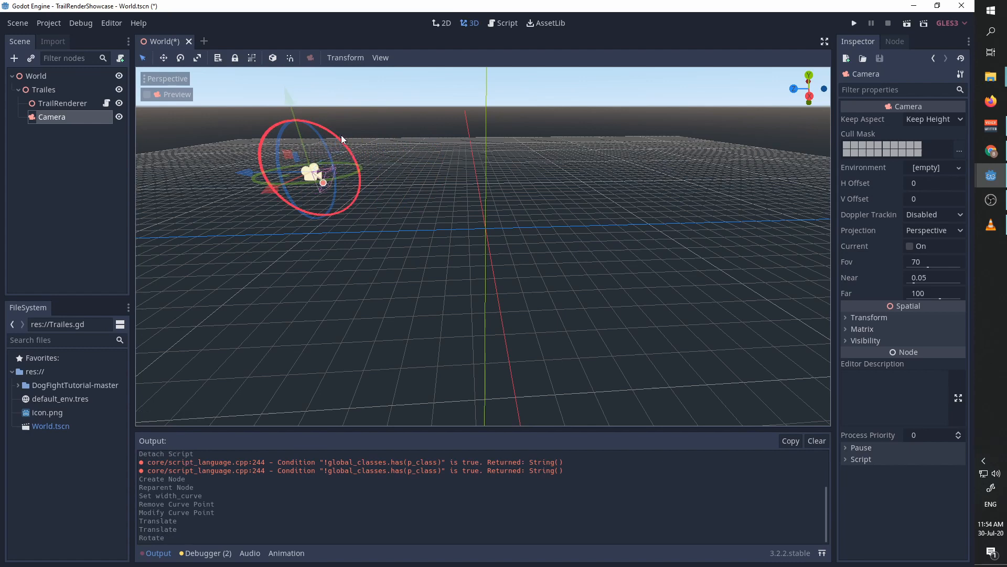
click(44, 89)
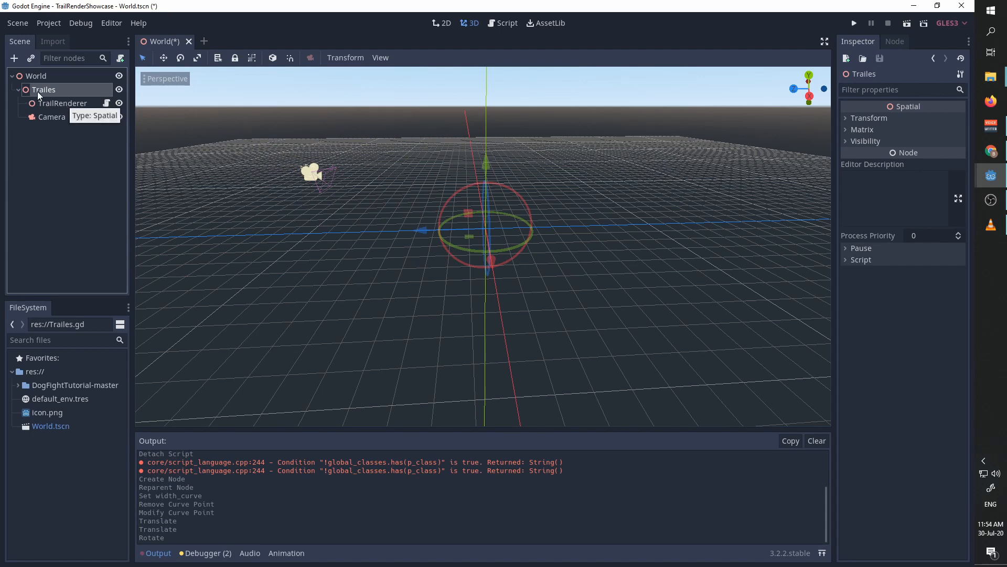
mouse_move(324, 191)
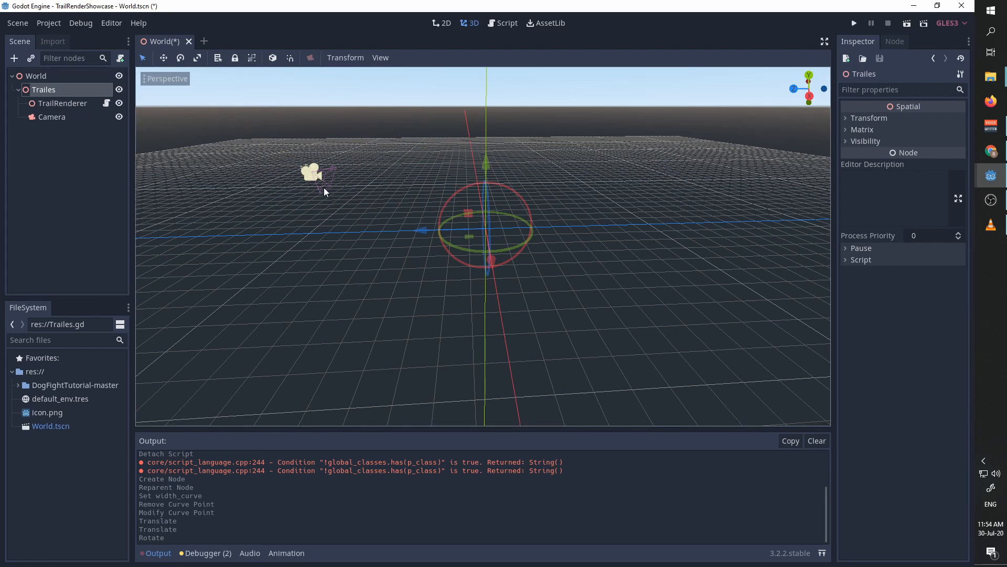
mouse_move(481, 227)
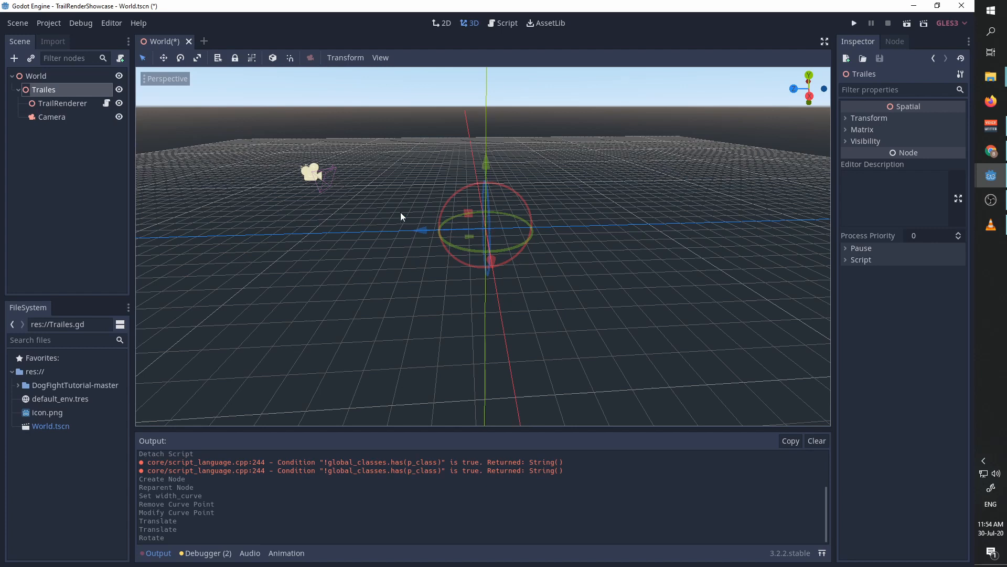
mouse_move(119, 58)
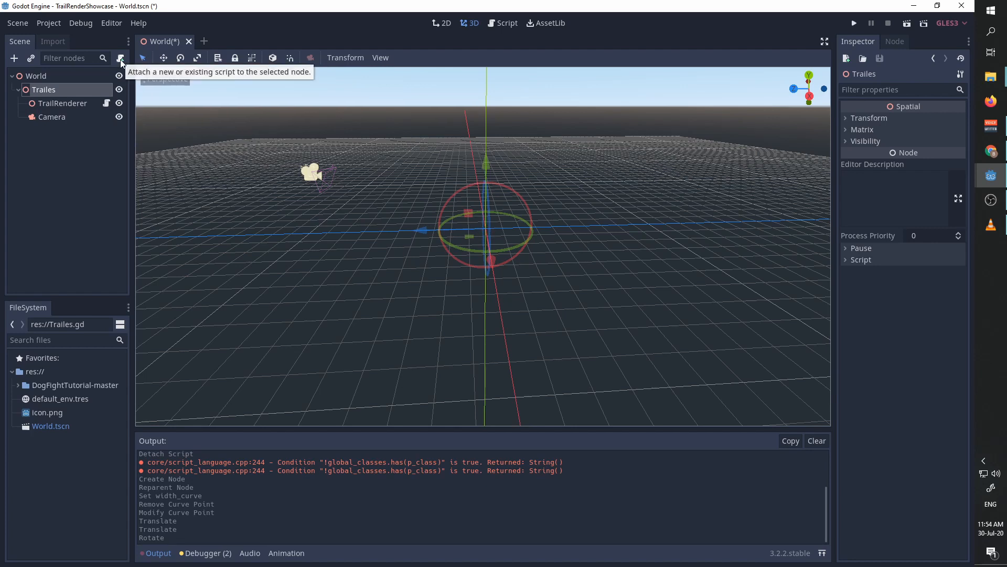
Step: Attach Trailes.gd moving translation by Vector3.FORWARD * delta * 3 and run the scene
click(119, 58)
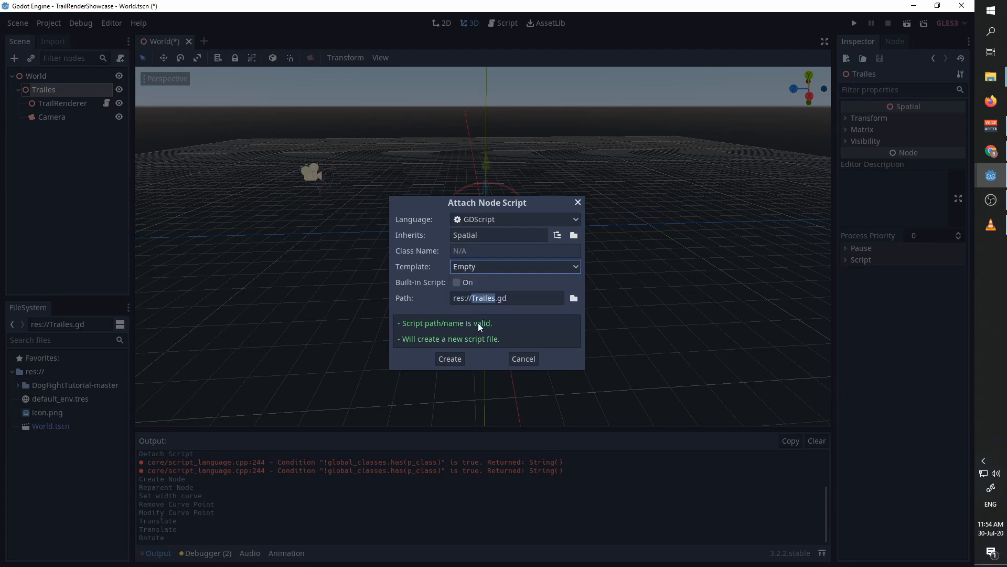
click(450, 359)
text(tran)
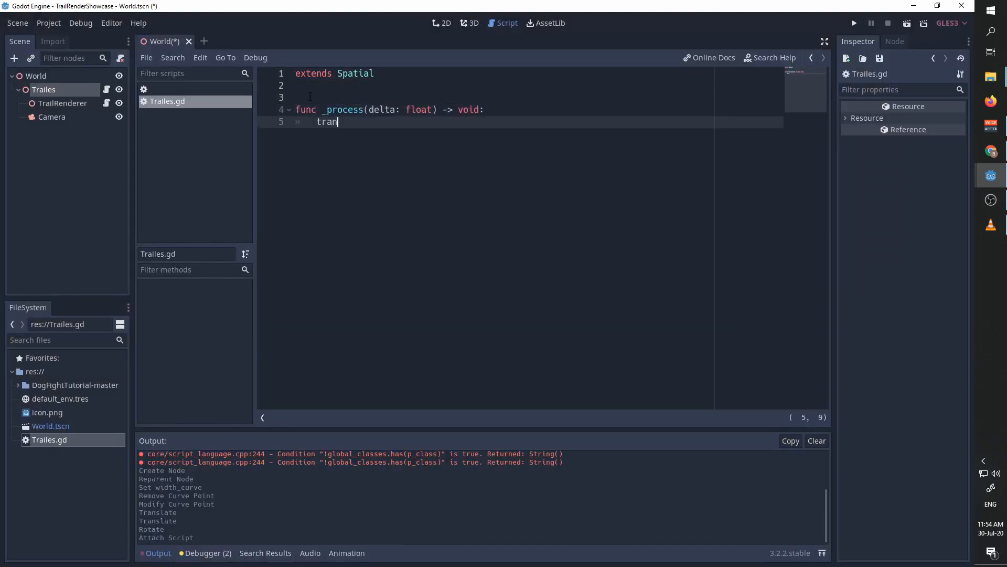
text(slation += Vector3.FORWARD * delta *)
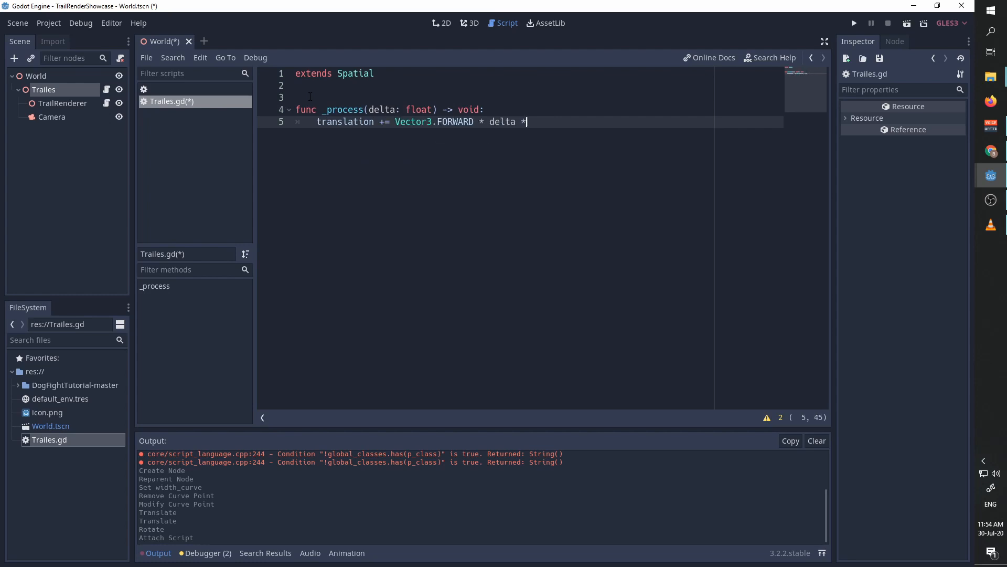
text(3)
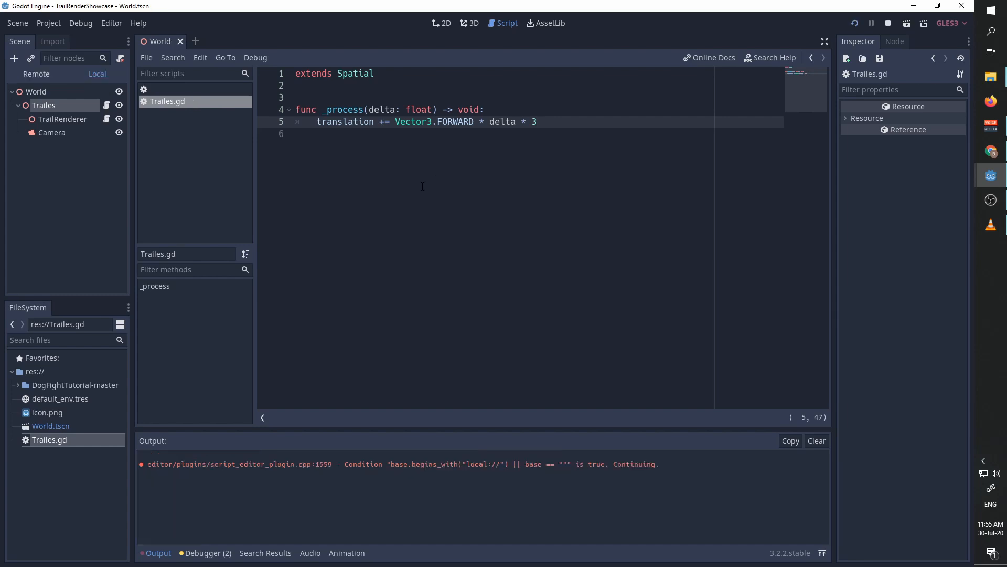
click(872, 23)
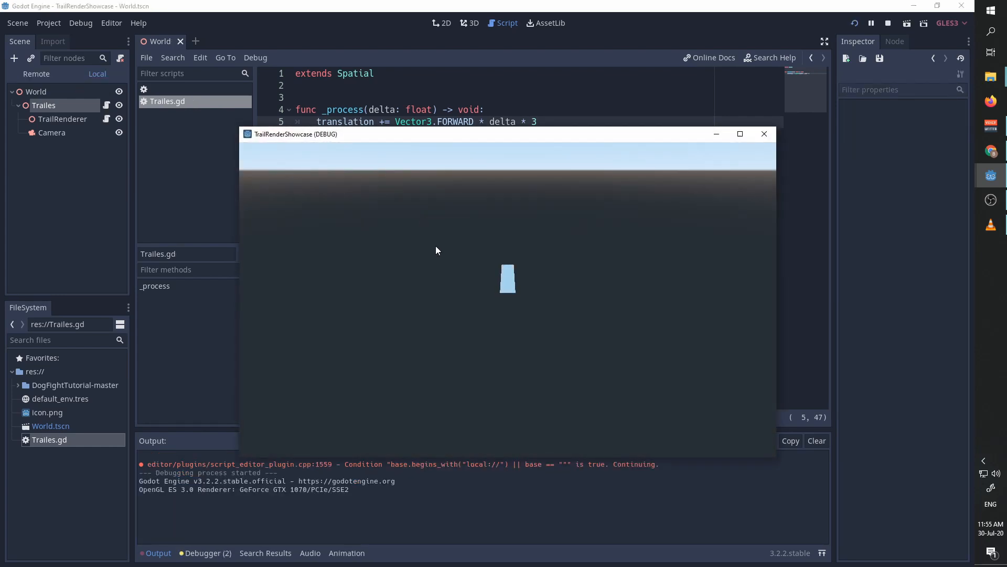
mouse_move(483, 290)
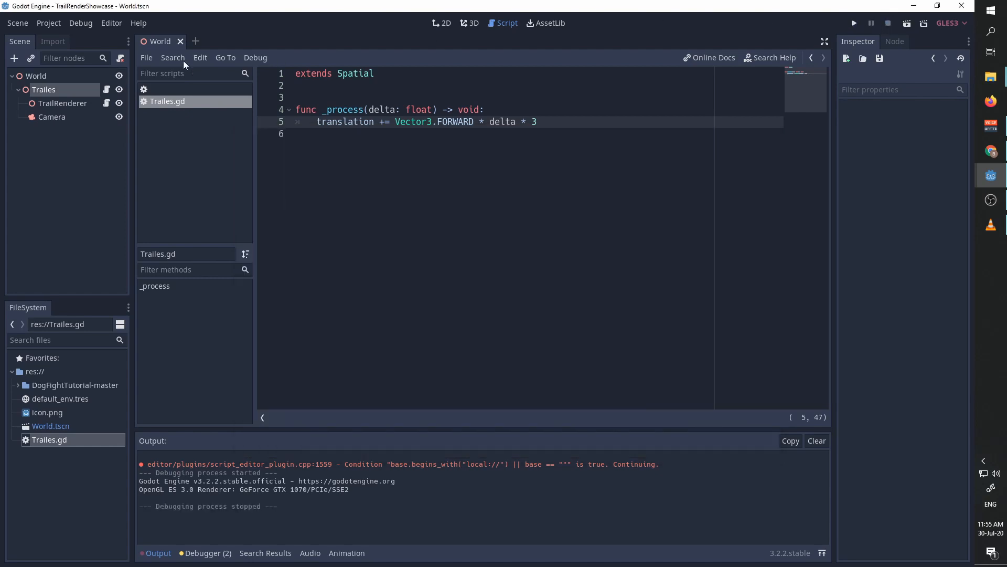
Step: Set TrailRenderer Max Points to 200 and Width to 4, expanding the width curve
click(473, 22)
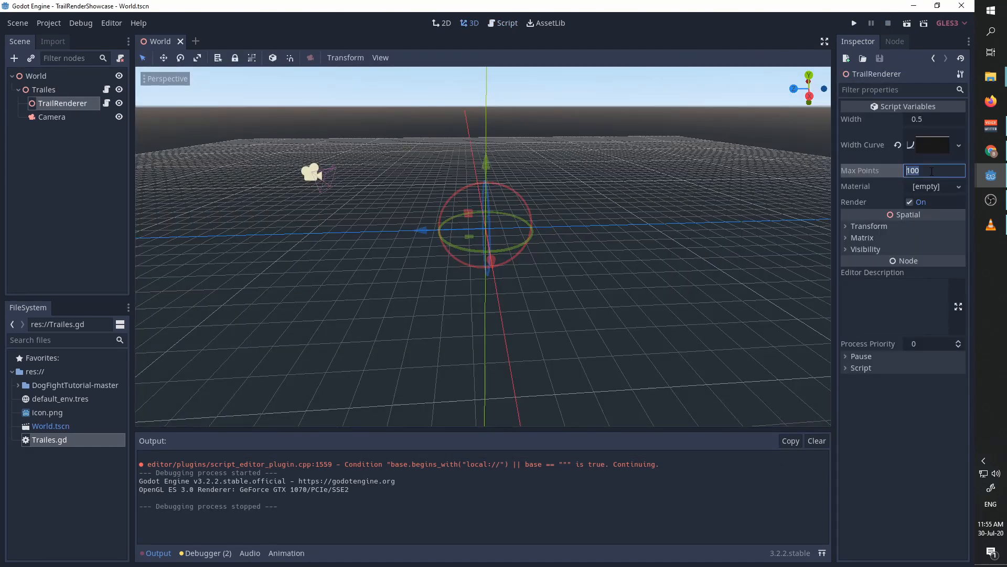
text(200)
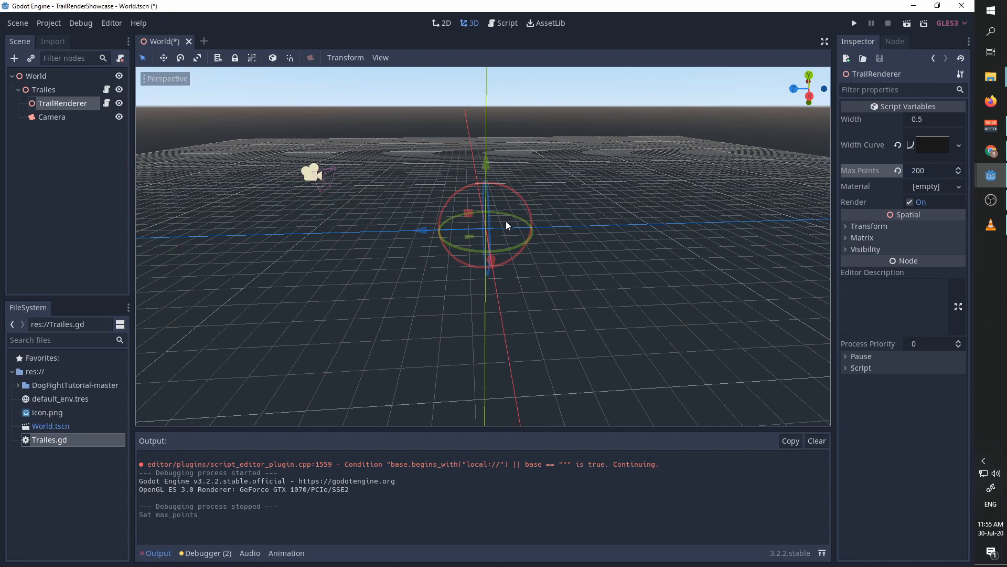
click(853, 22)
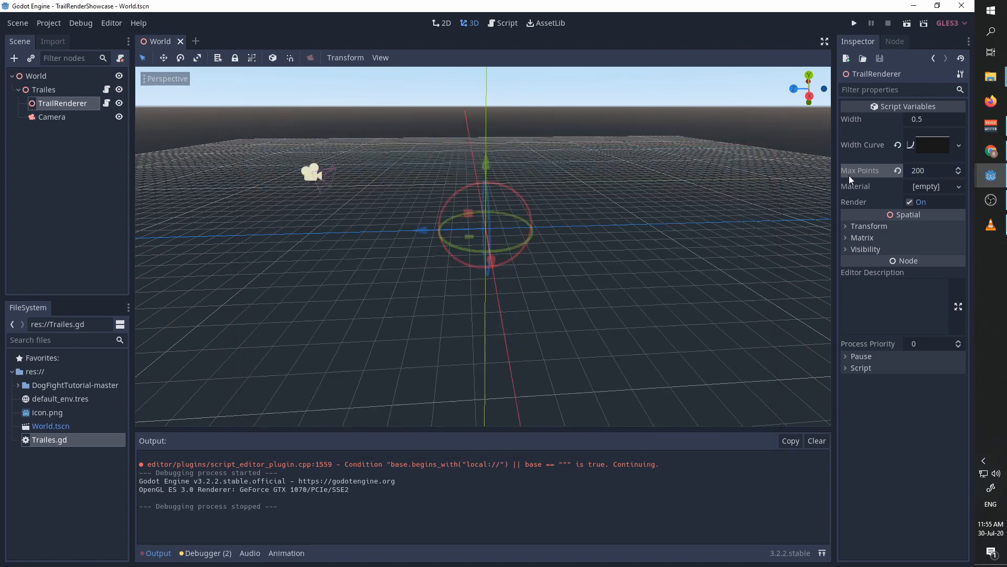
text(4)
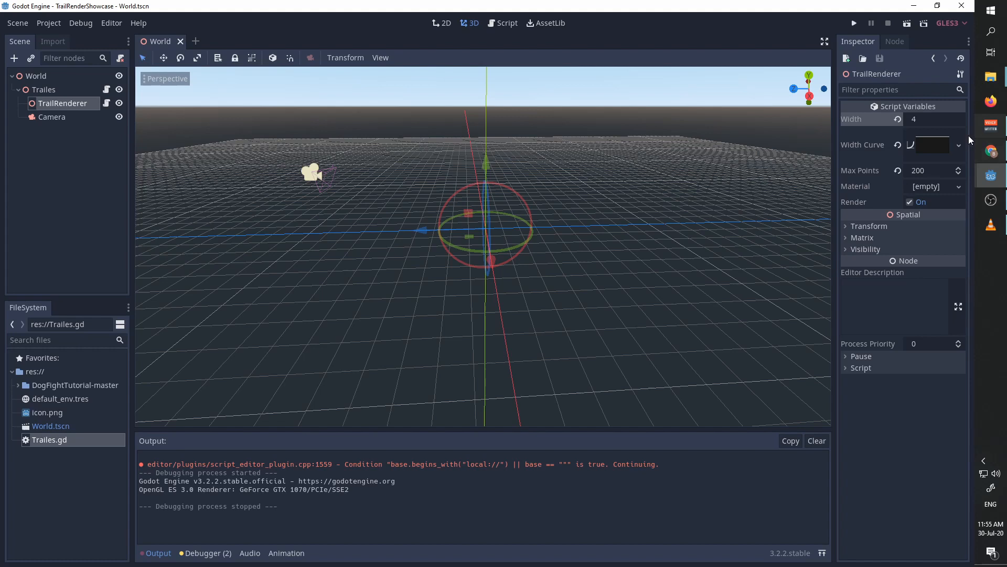
click(927, 145)
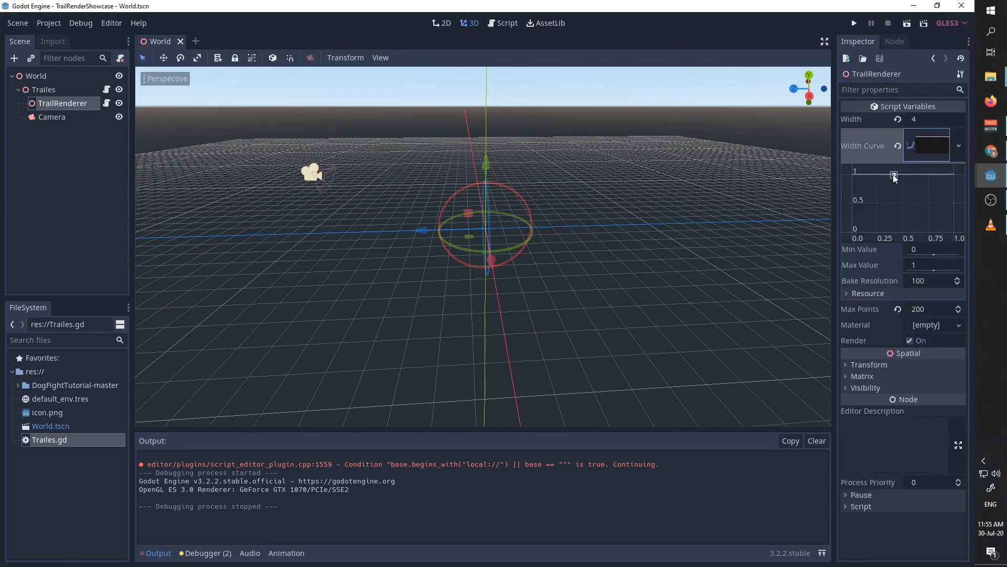
Step: Adjust the width curve point so it peaks early, then stop the running game
right_click(893, 175)
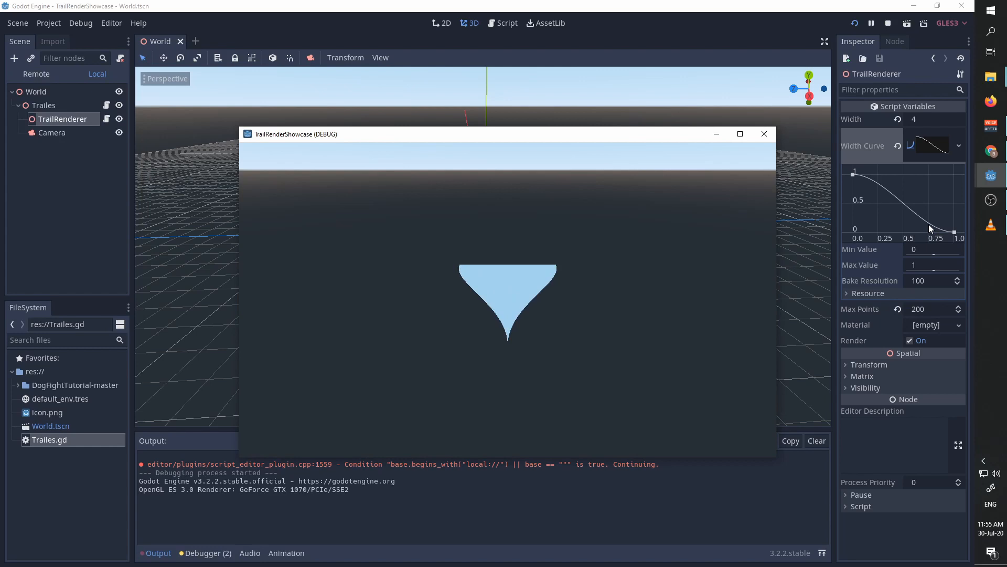
click(764, 133)
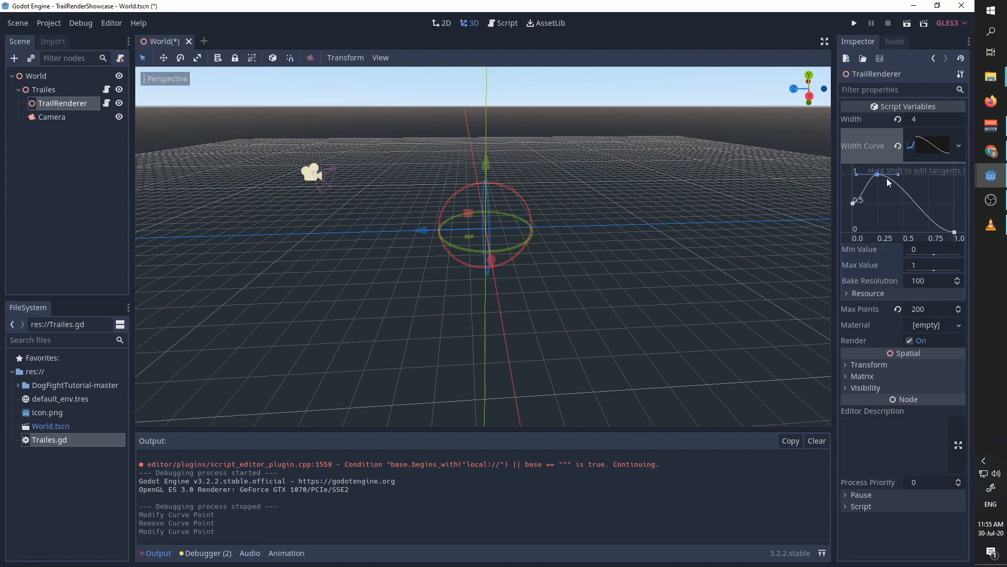
Step: Shape the width curve into a zigzag and test the repeated-diamond trail in the game
drag(877, 173, 926, 212)
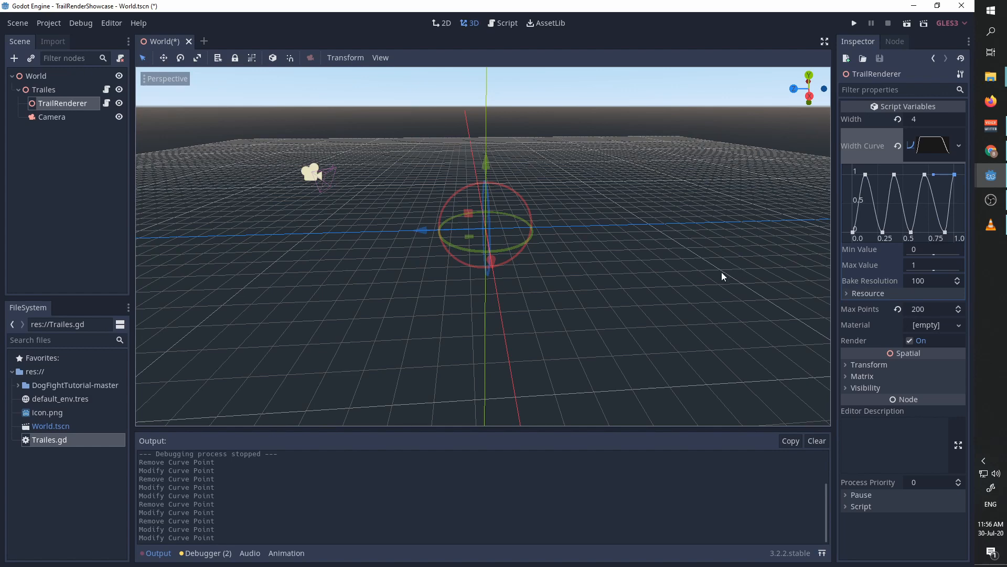
click(854, 22)
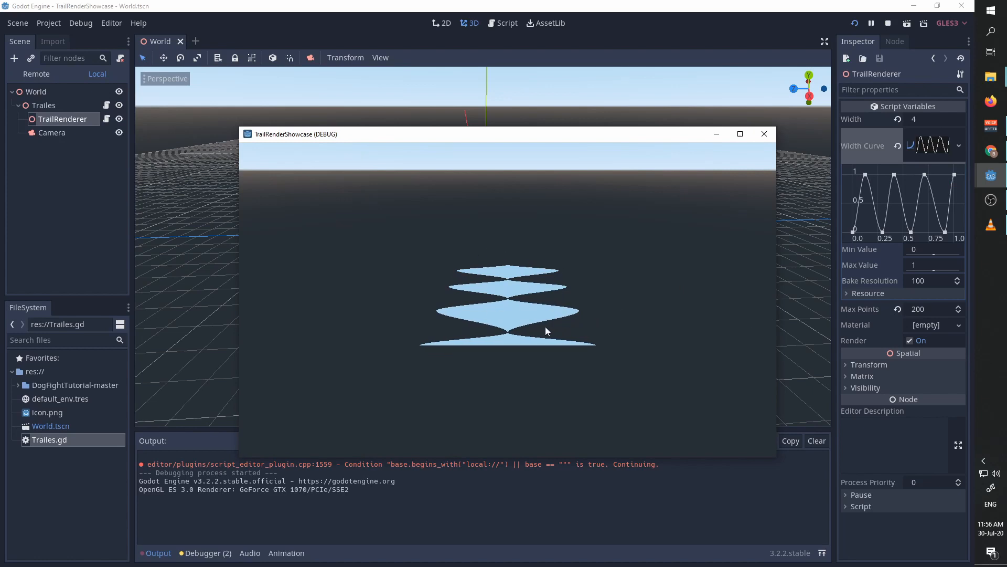
mouse_move(547, 314)
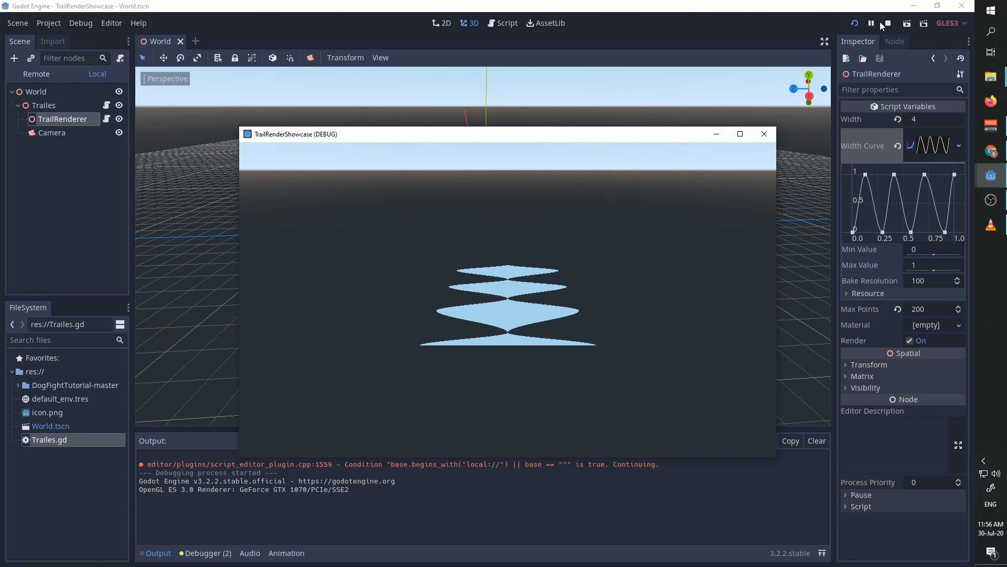
click(888, 23)
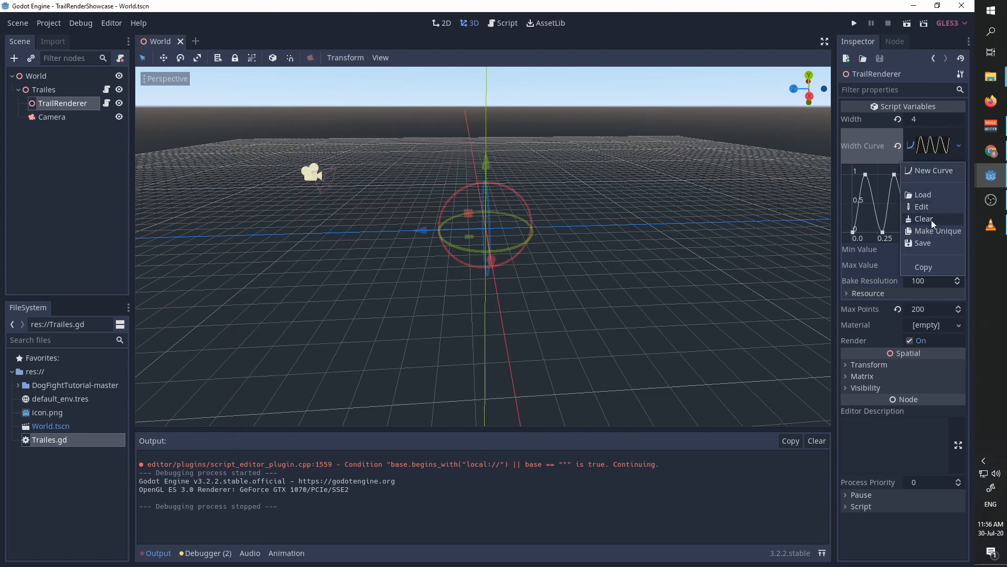
Step: Clear the zigzag width curve, set a fresh flat curve, and show the material type choices
click(923, 218)
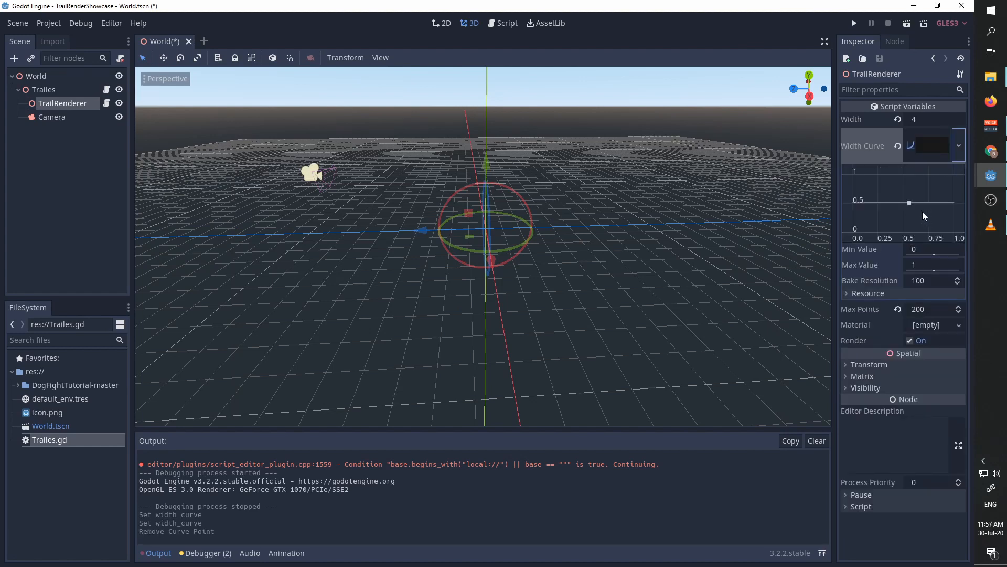
drag(908, 203, 906, 173)
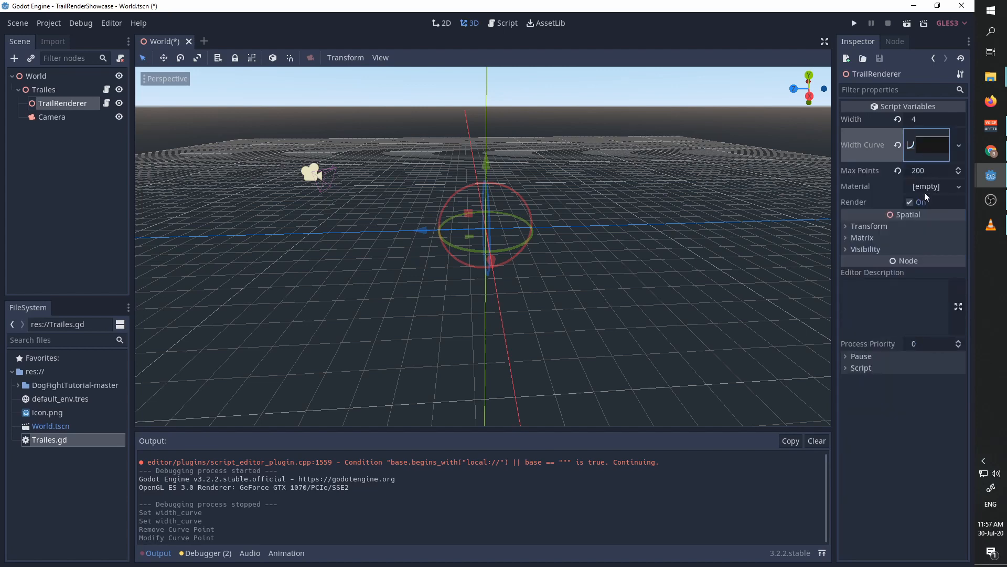
click(957, 187)
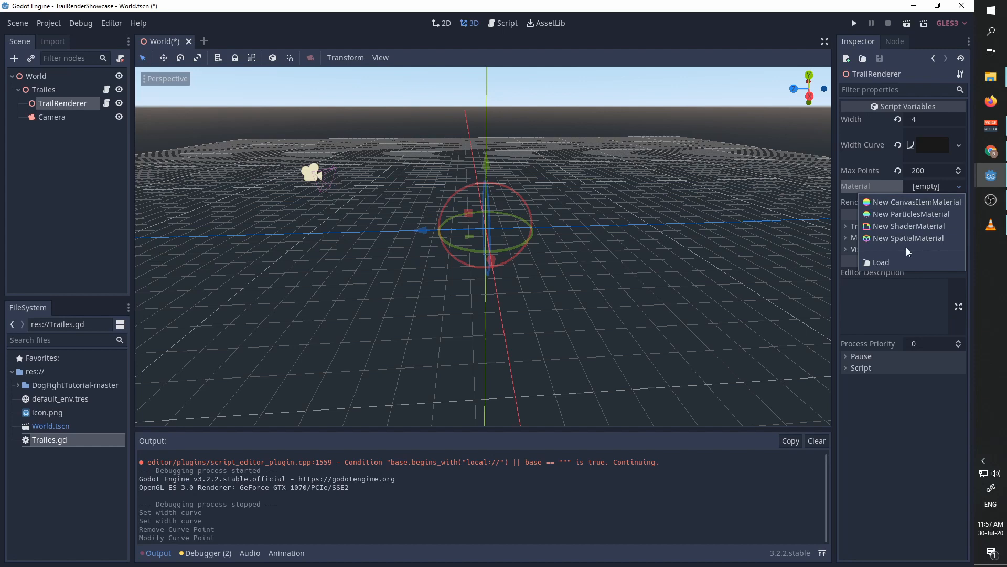
mouse_move(906, 238)
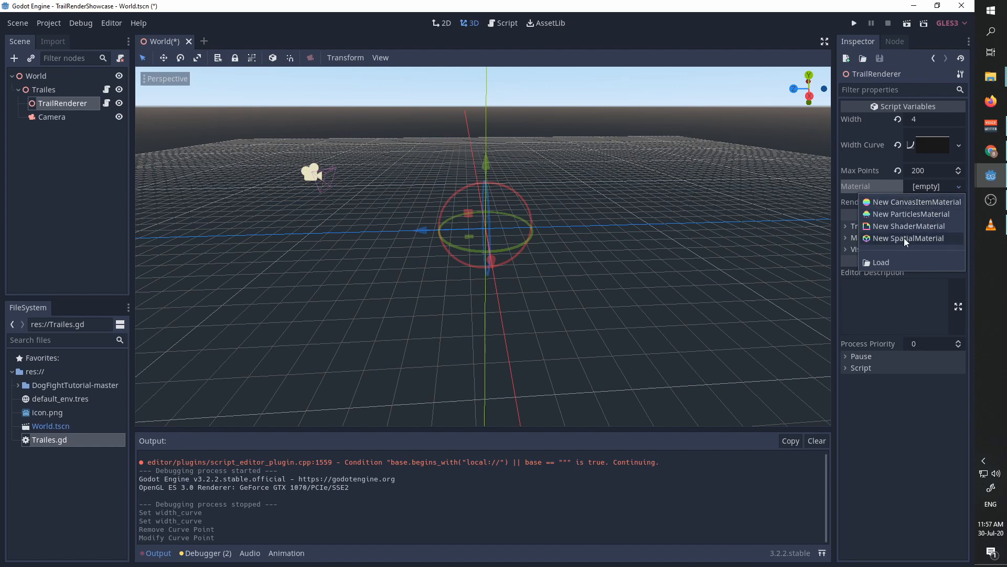
Step: Create a new SpatialMaterial with red albedo and test the solid red trail in the game
click(908, 239)
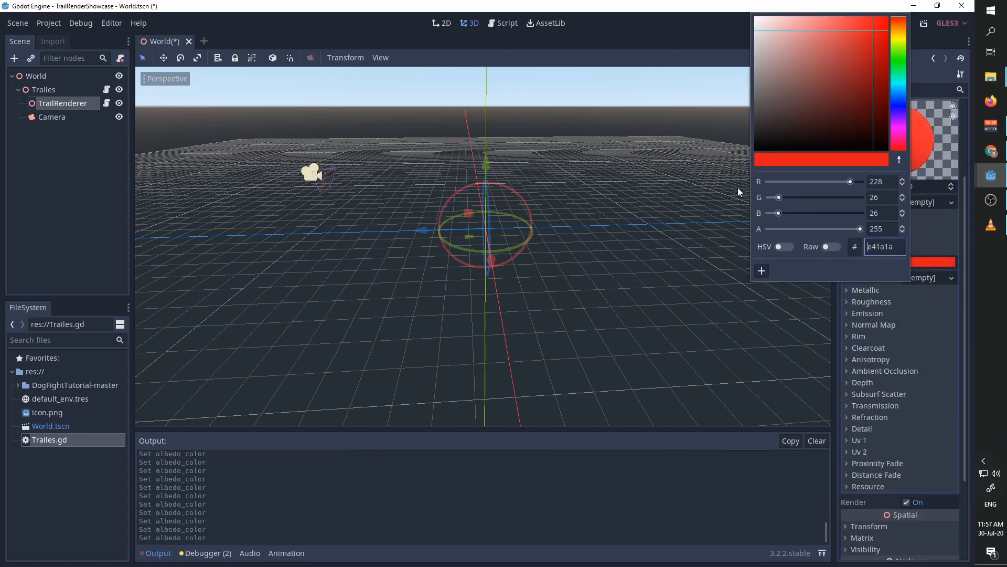
click(577, 265)
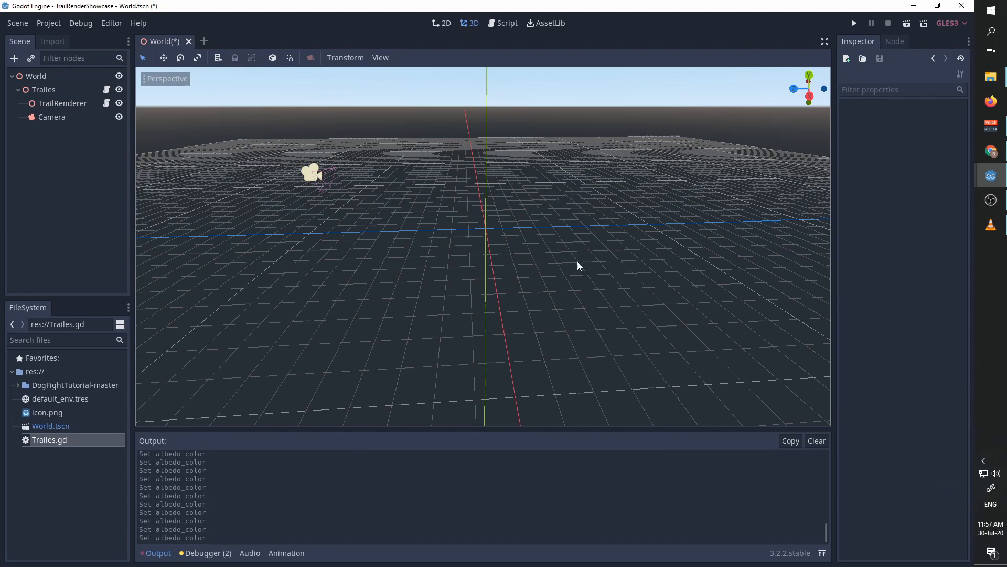
click(854, 22)
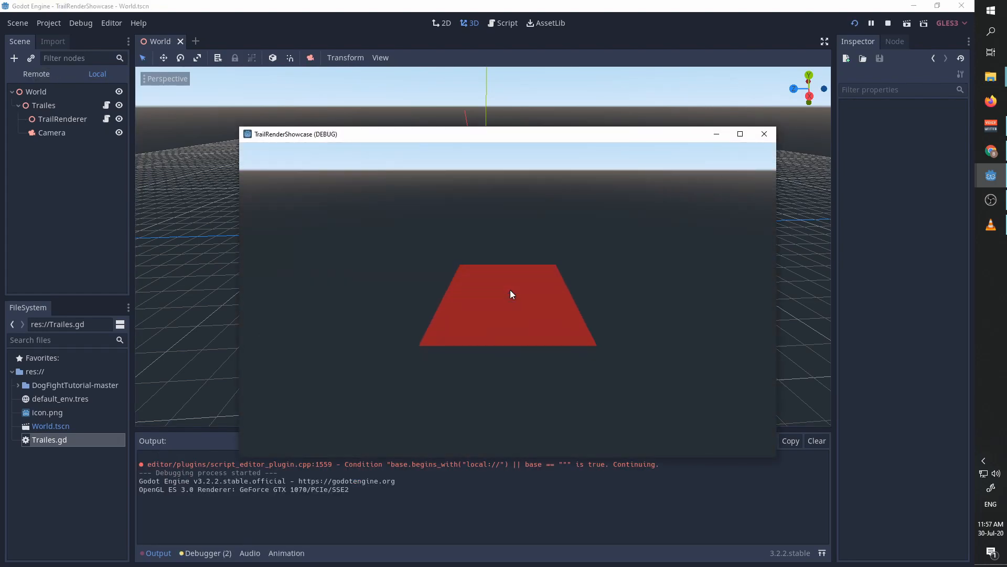
click(887, 22)
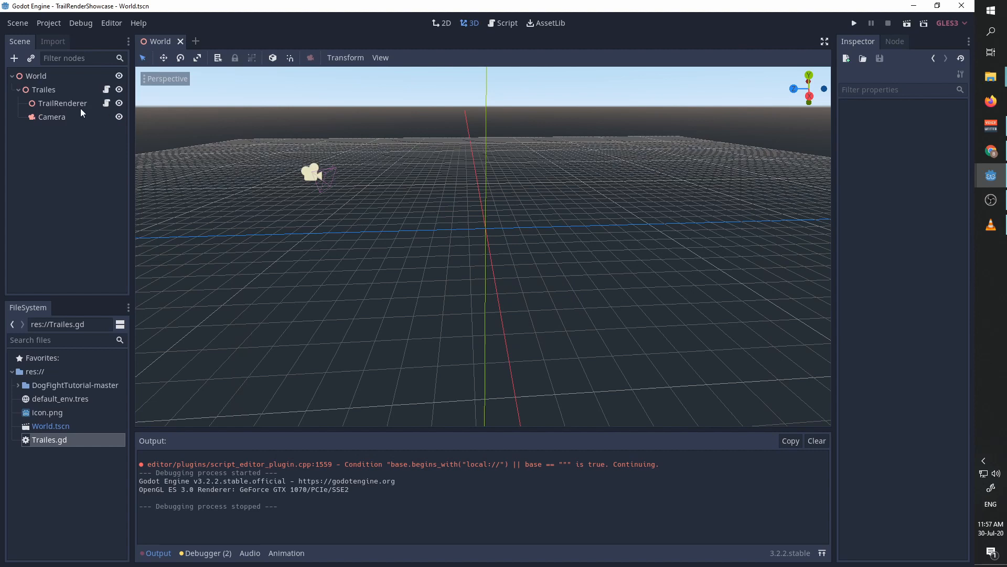
Step: Clear the red material on TrailRenderer and assign a new ShaderMaterial
click(63, 102)
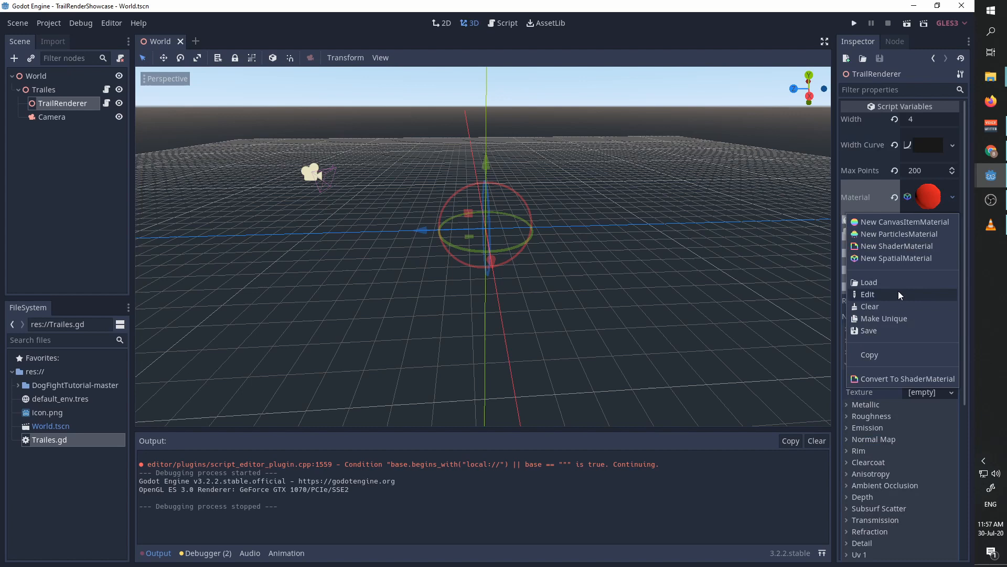
click(871, 306)
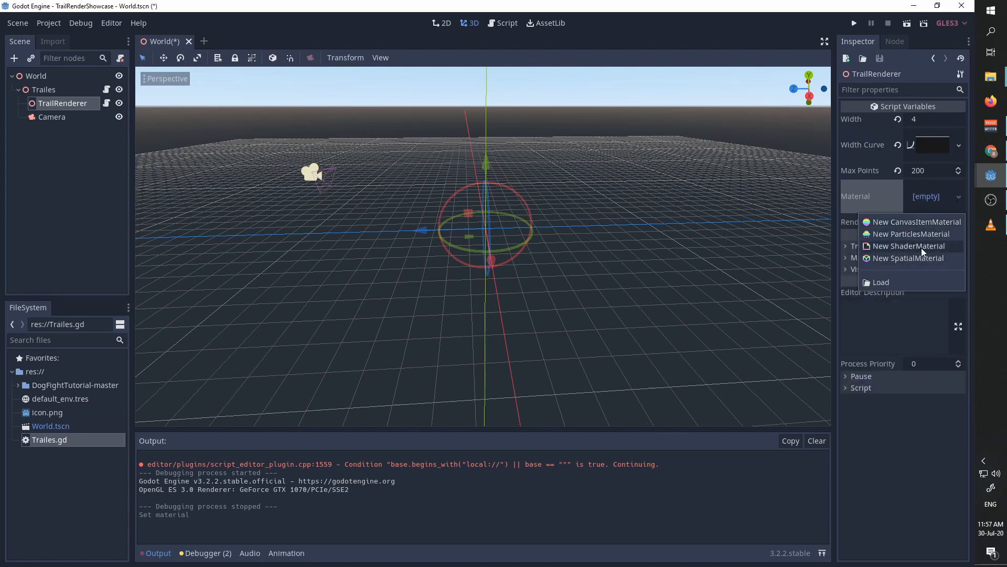
click(909, 245)
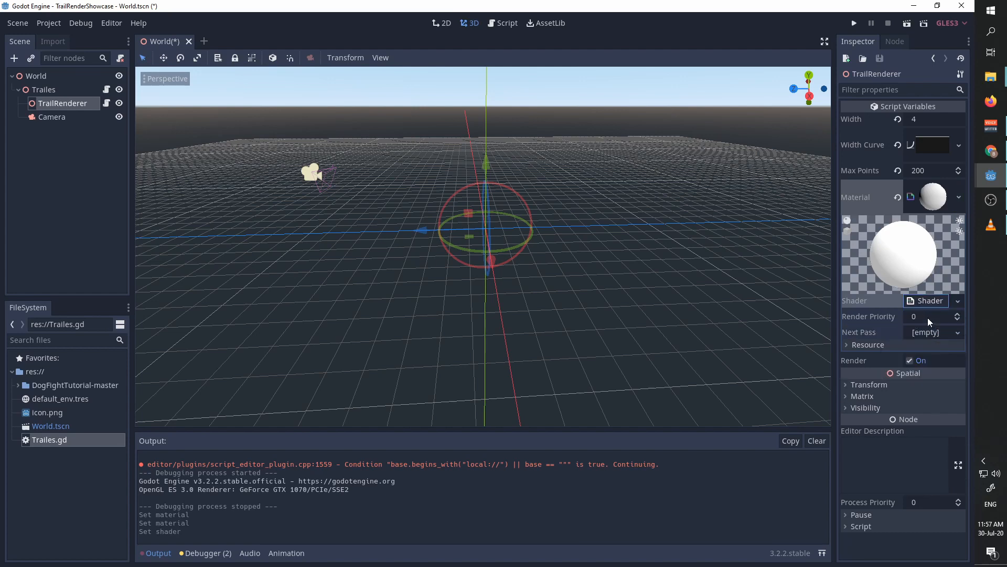
Step: Write the uniform color shader with UV-fading alpha, set its Color param to green, and run the game
click(928, 300)
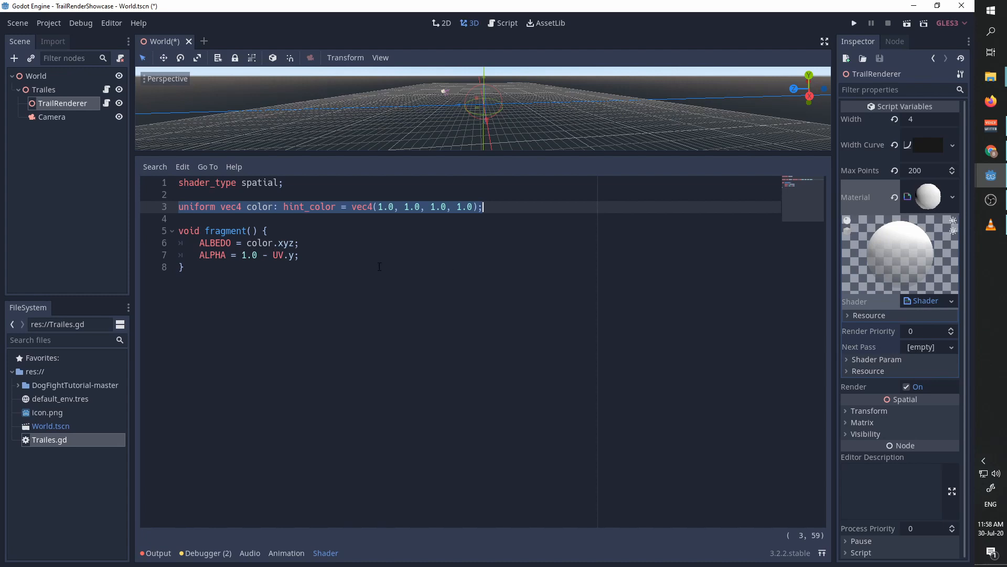
mouse_move(793, 302)
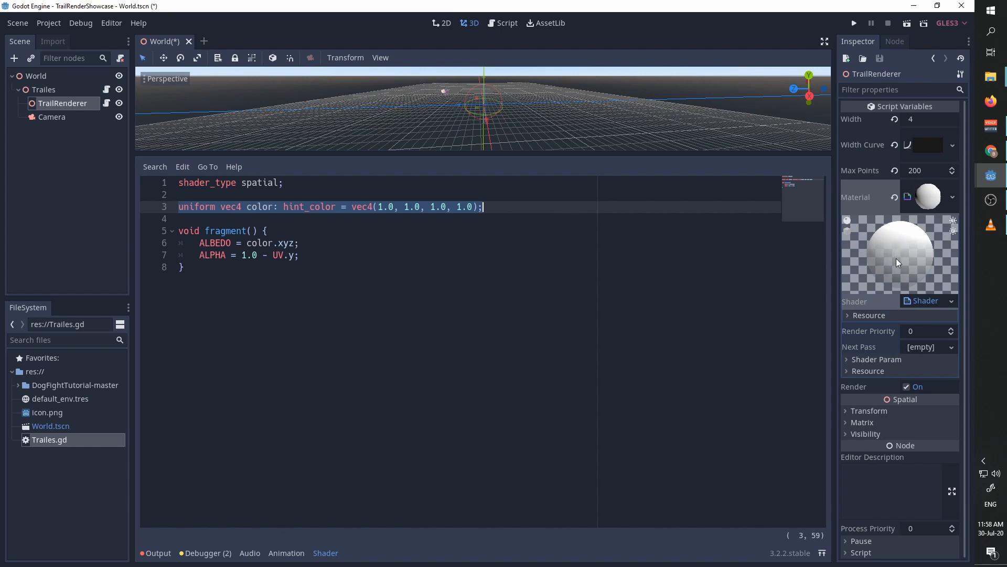
mouse_move(637, 342)
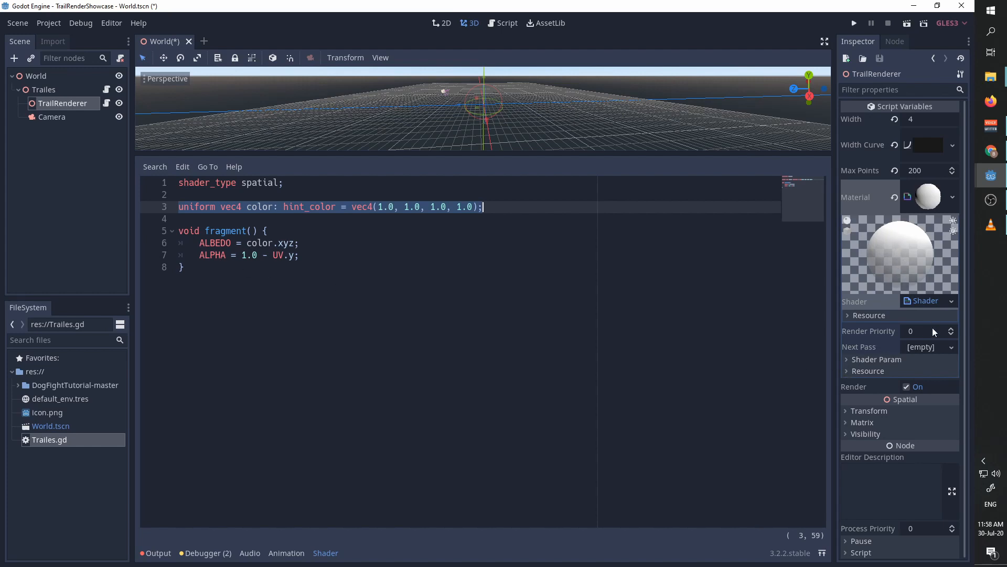
click(846, 359)
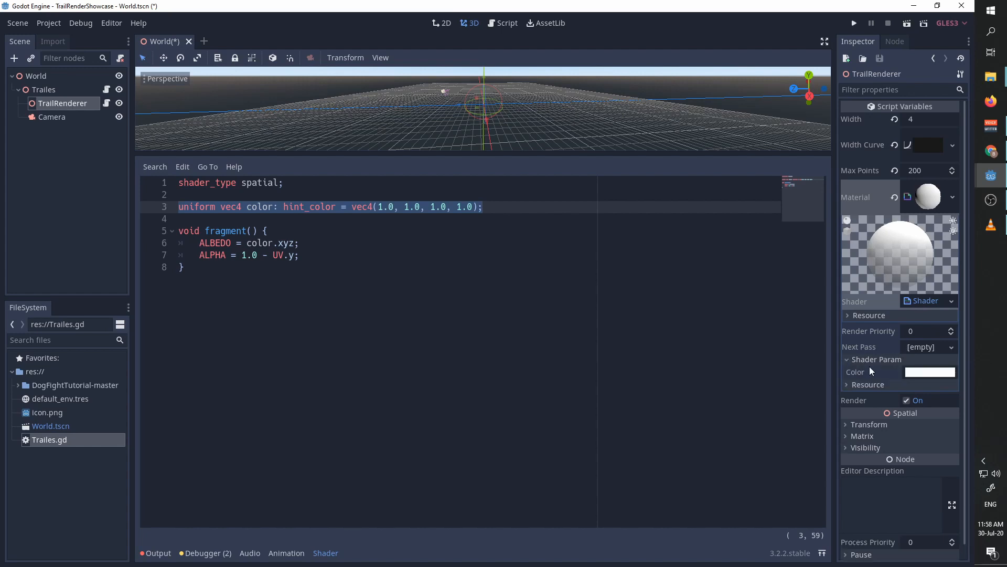
click(928, 371)
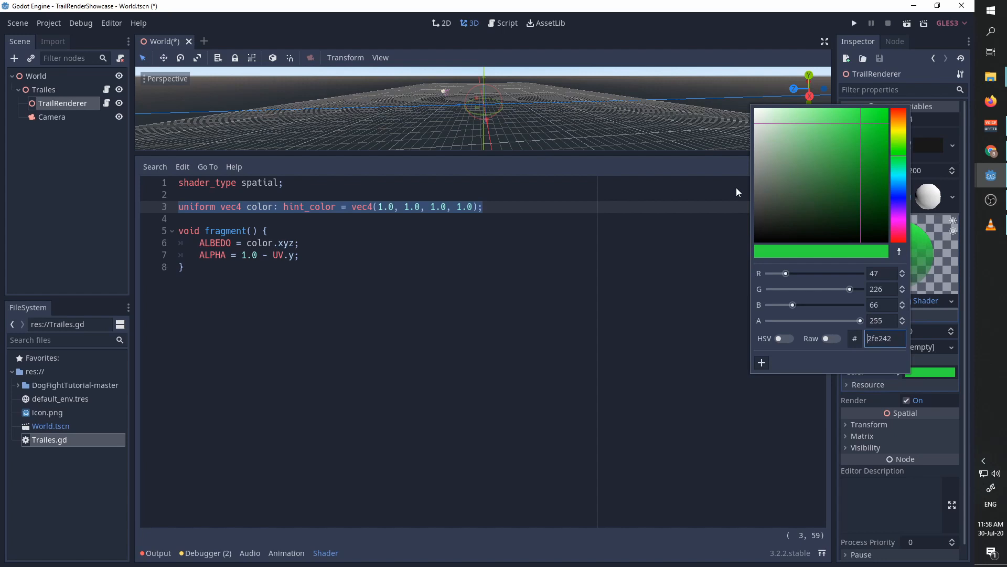
click(326, 255)
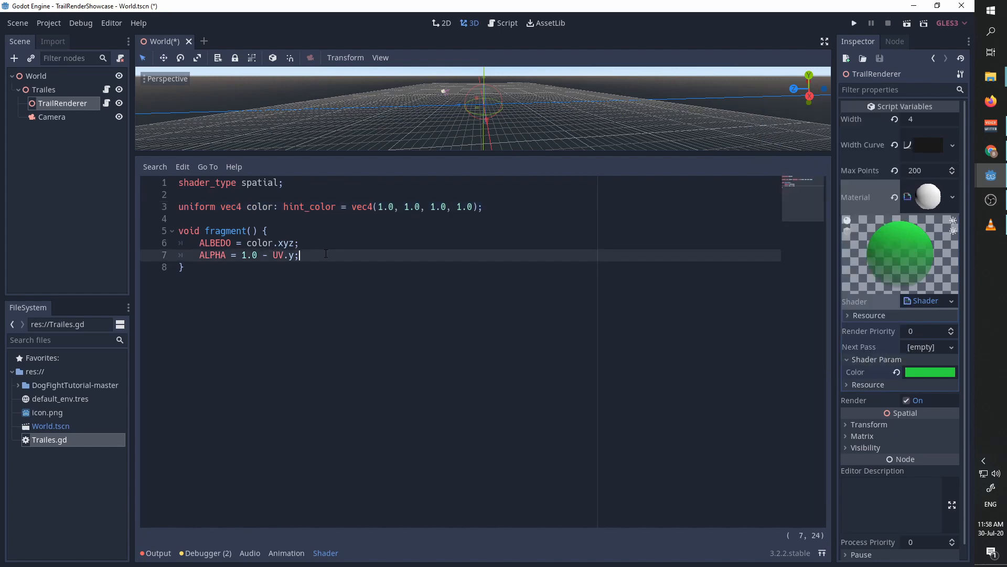
click(853, 22)
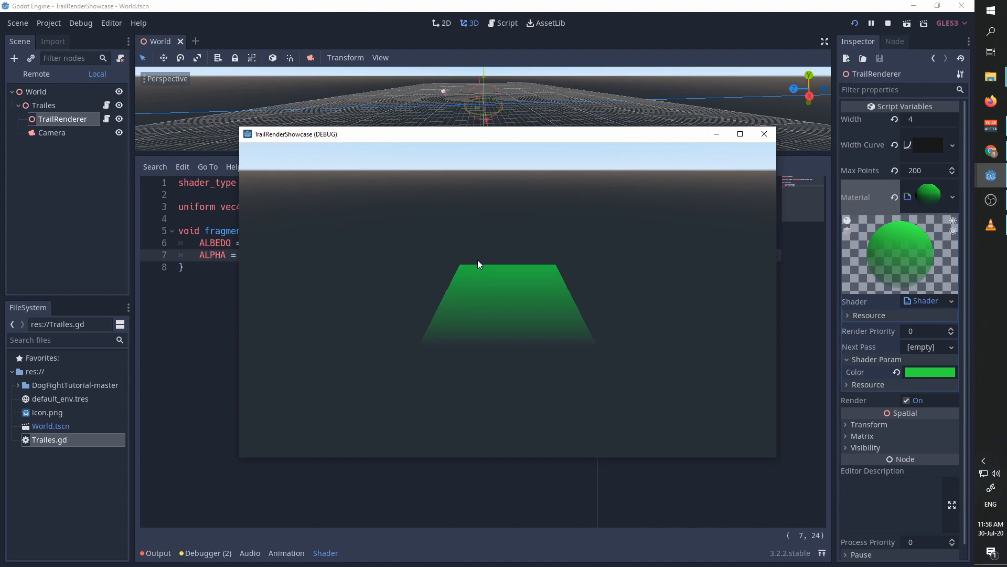
mouse_move(453, 316)
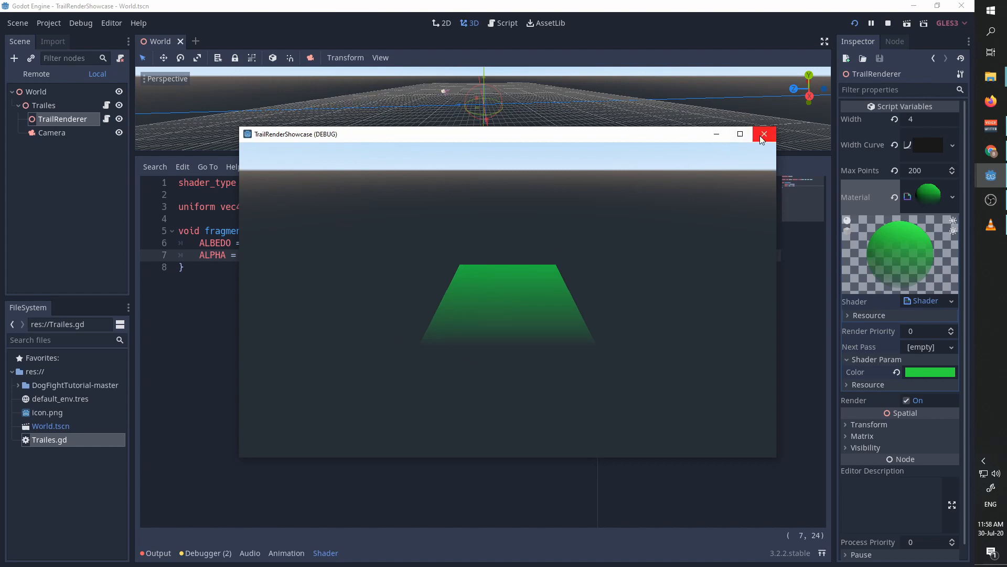
Step: Close the running game window after watching the green trail fade
click(764, 134)
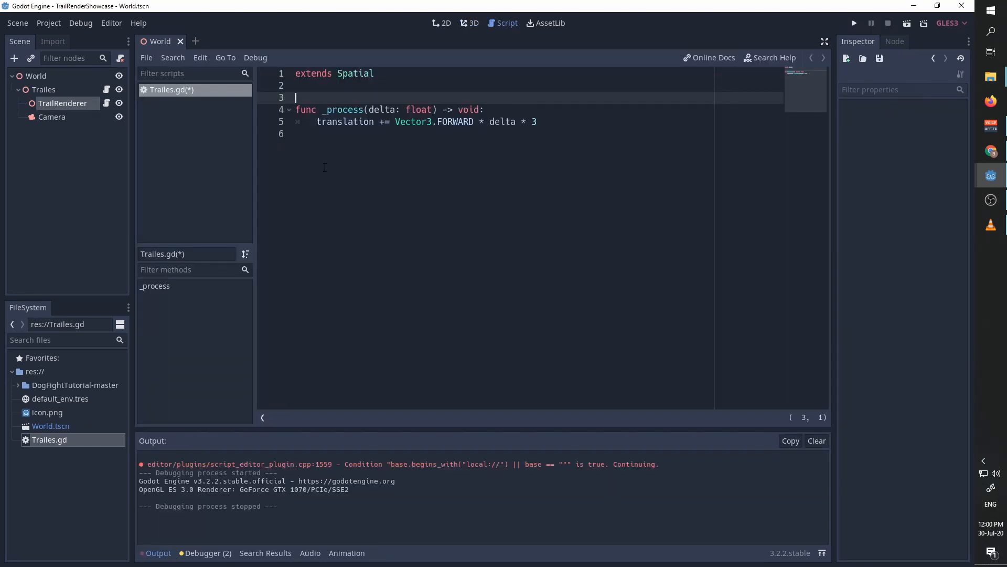
Step: Attach a new Gimble.gd script to the Gimble node
click(469, 23)
text(Gimble)
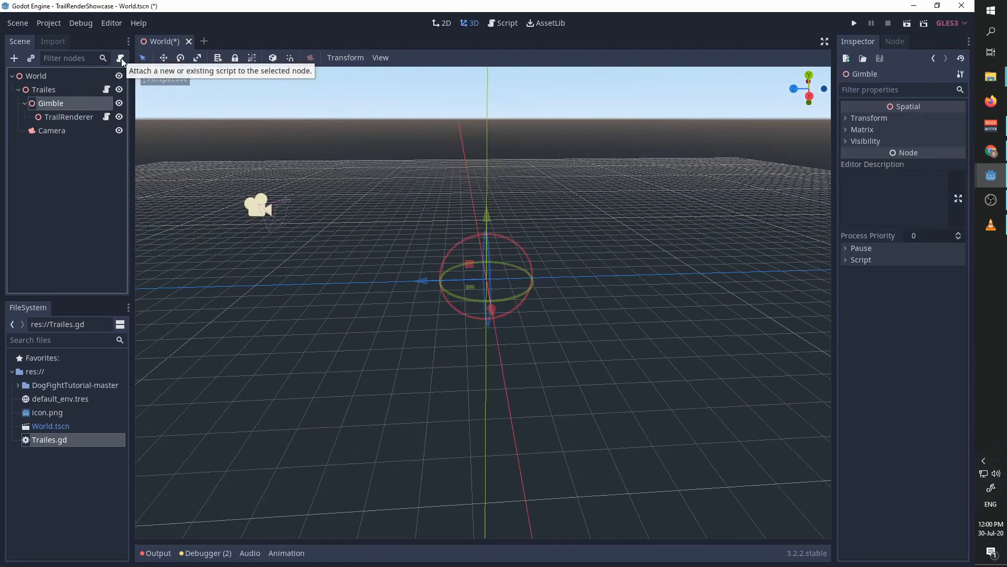
click(121, 57)
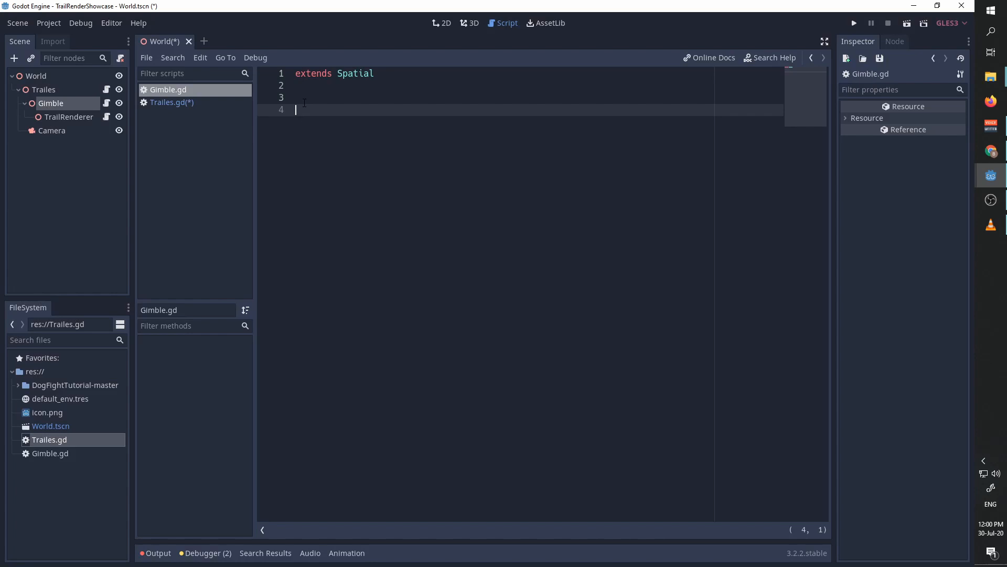
Step: Write func _process(delta) with rotation_degrees.z += 30 * delta in Gimble.gd
text(func _process(delta: float) -> void:)
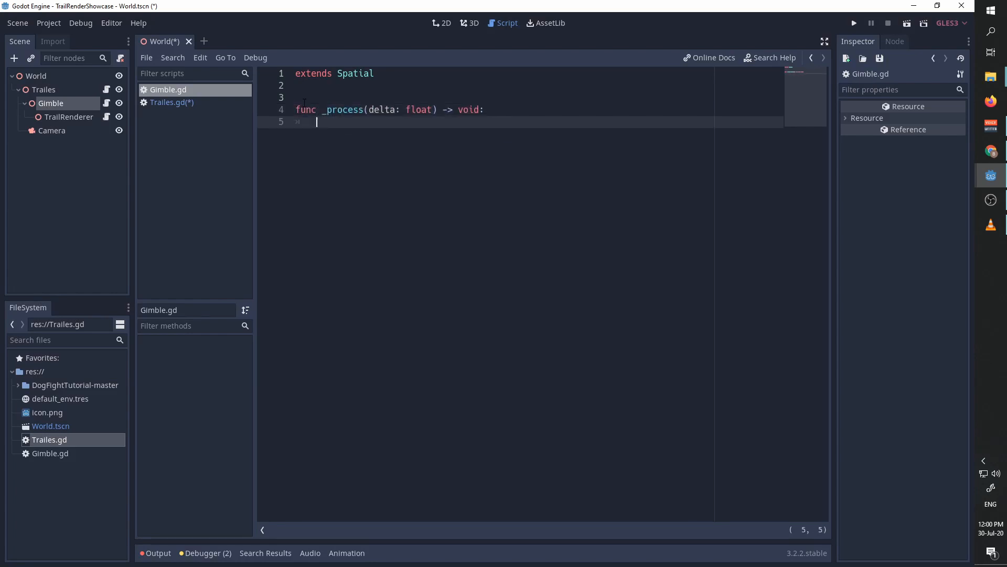
text(p)
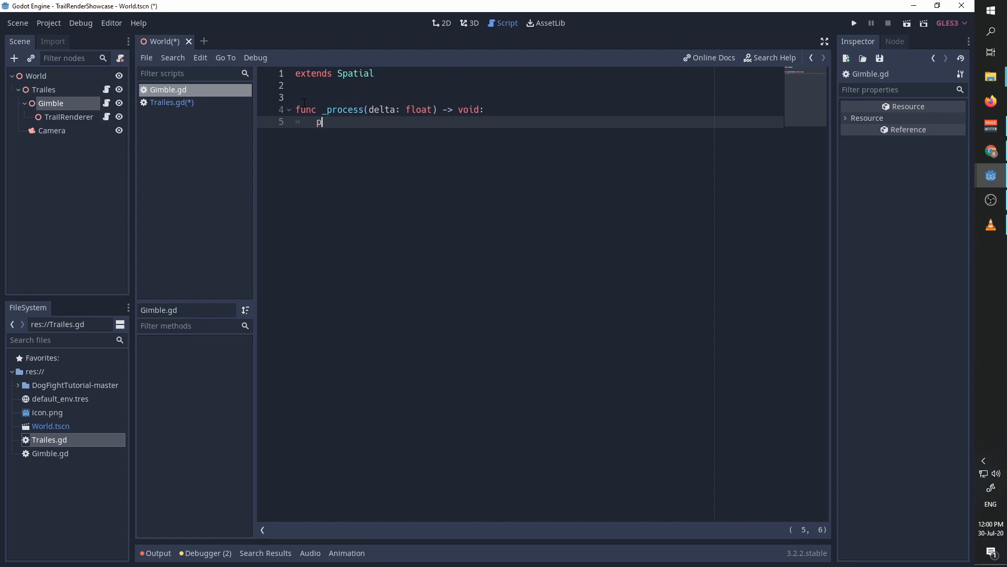
text(rotation_degrees.z)
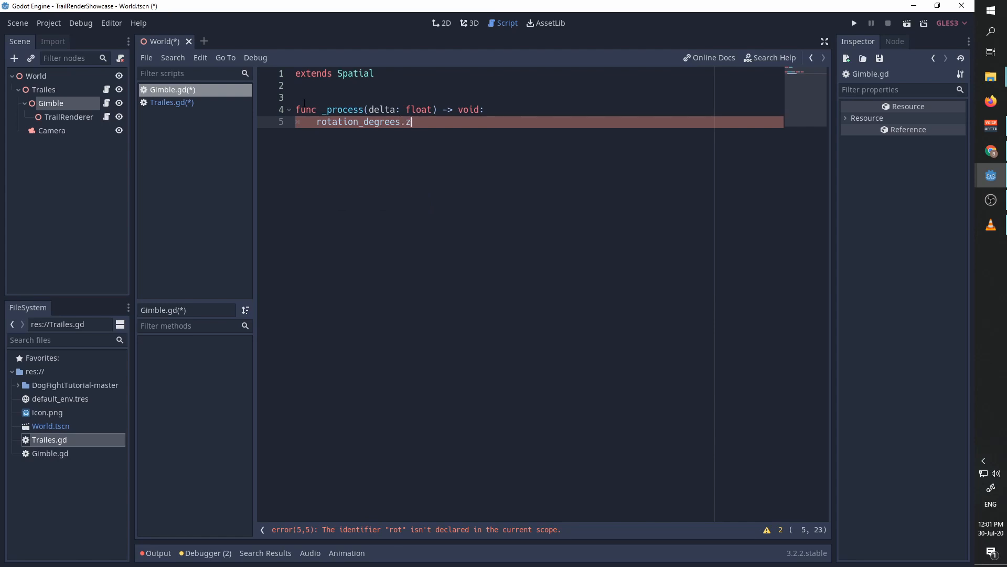
text(+)
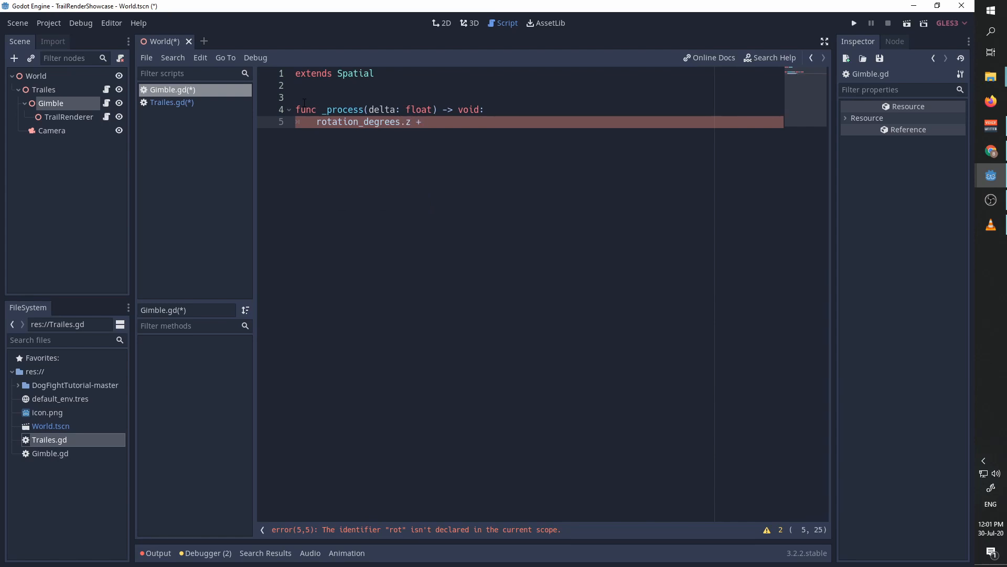
text(=)
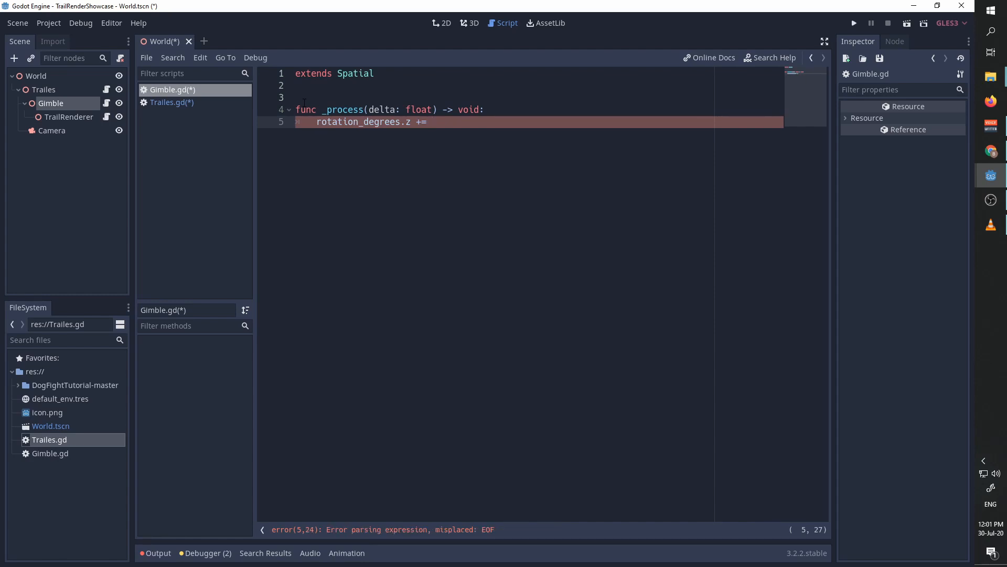
text(30 * delta)
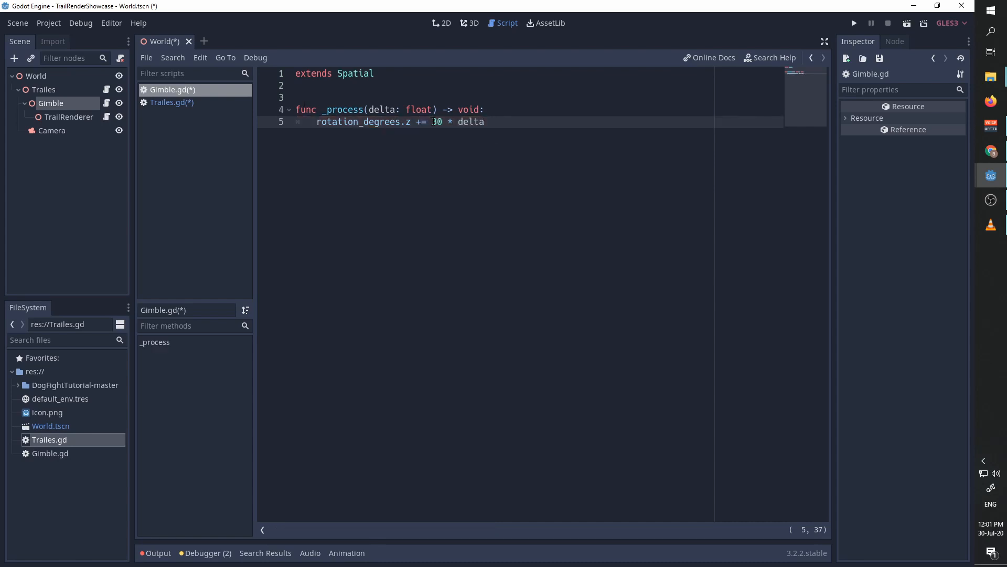
click(486, 121)
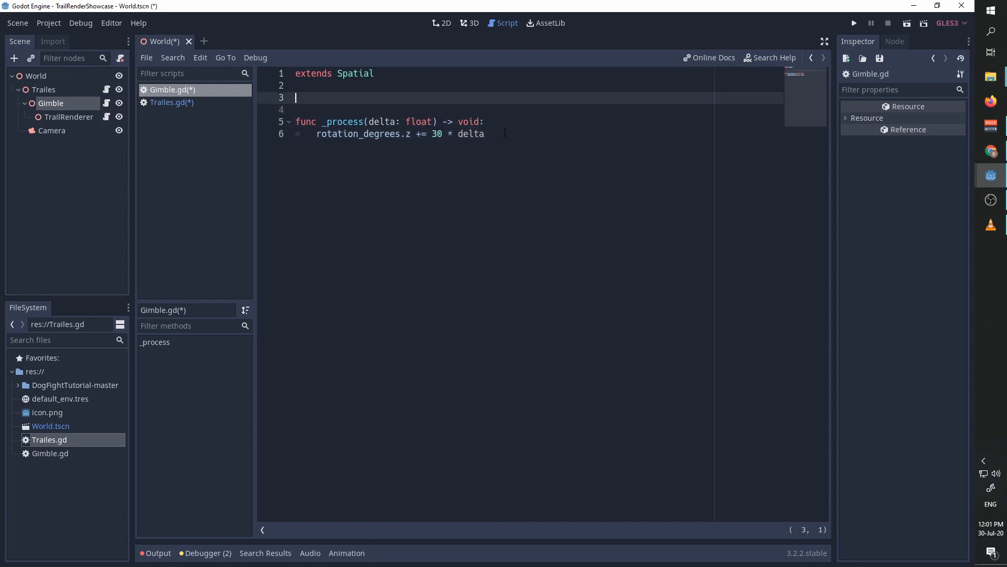
Step: Add var time, accumulate time += delta, set translation.y = sin(time) * 3, and run the game
text(var time = 0)
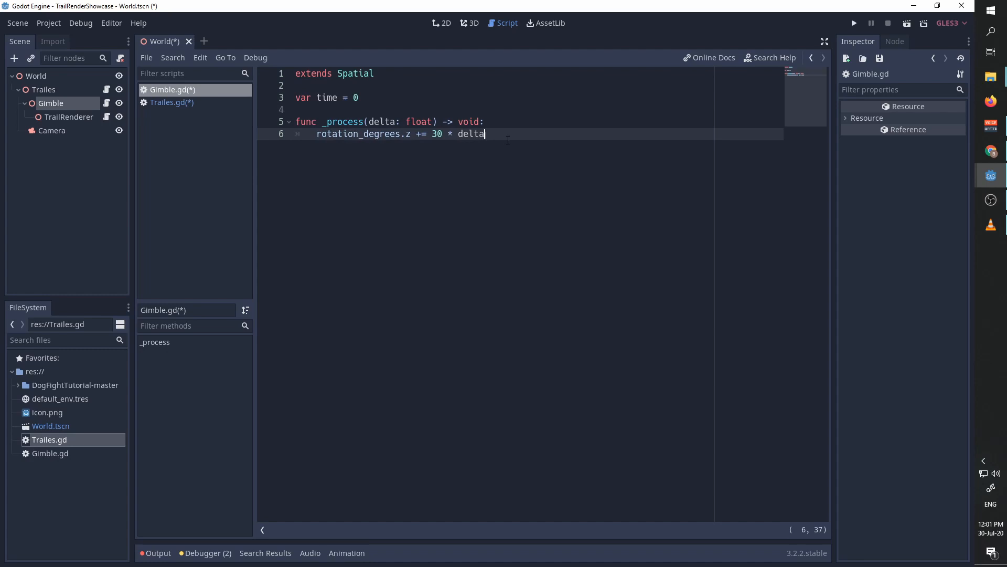
text(time)
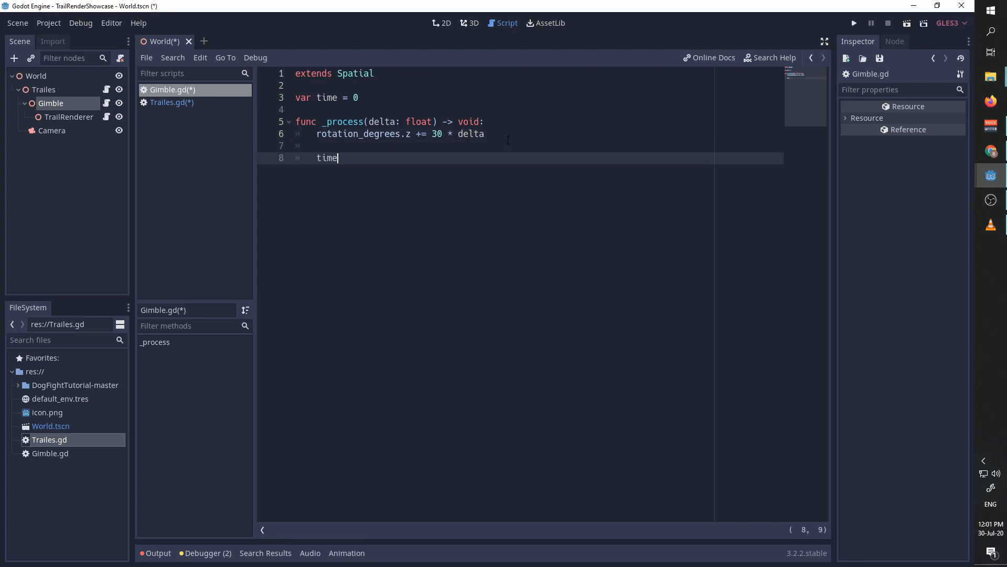
text(+)
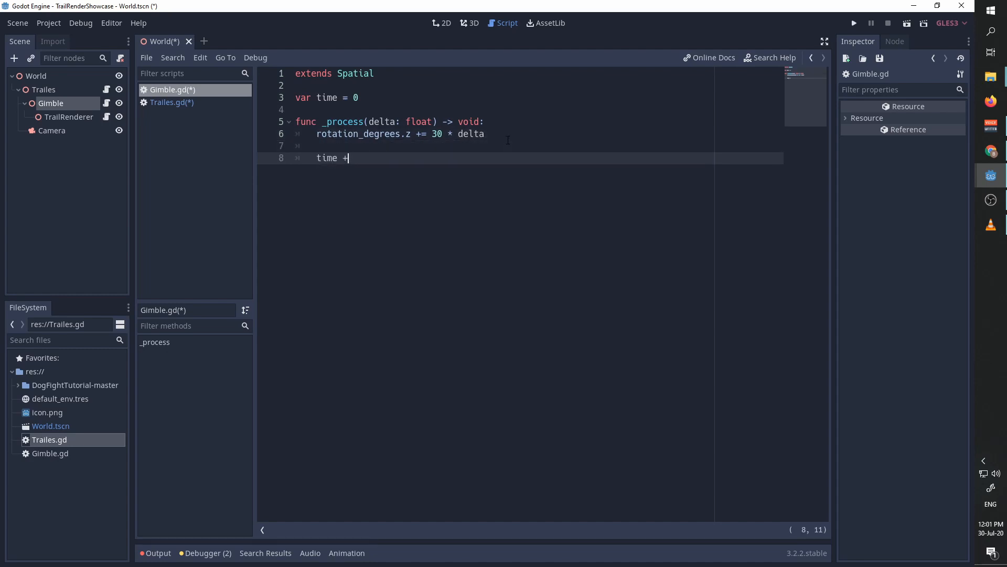
text(= delta)
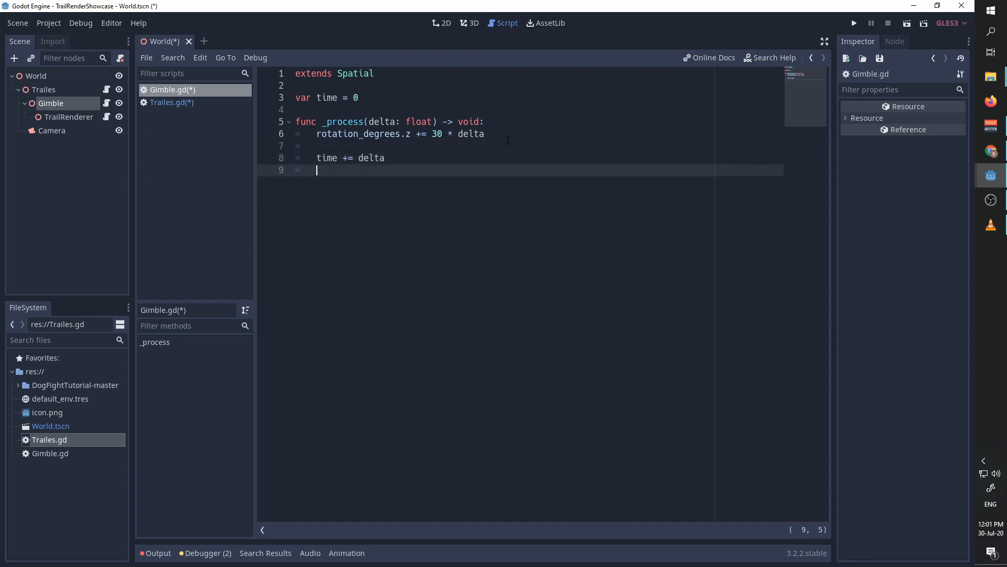
text(translation.)
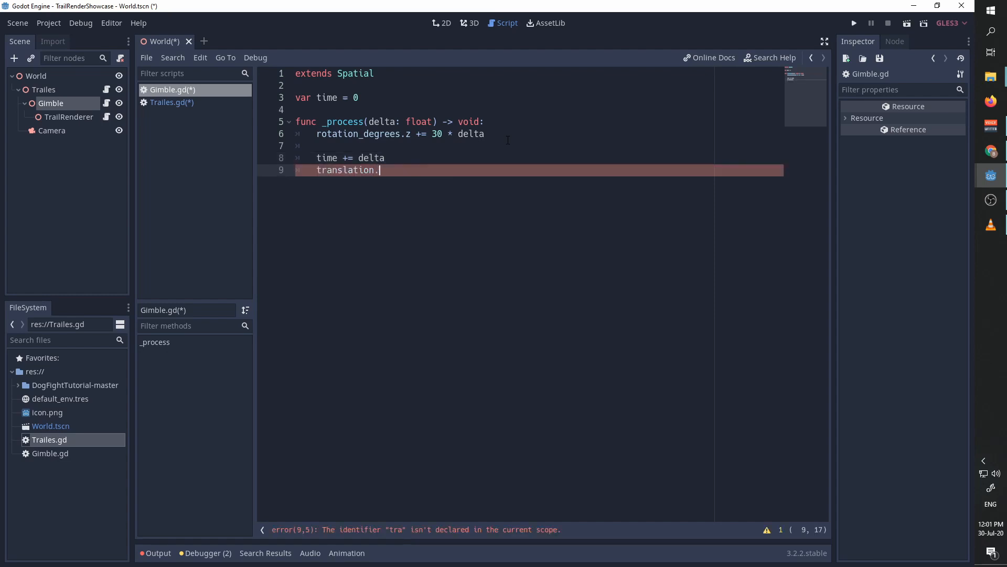
text(y)
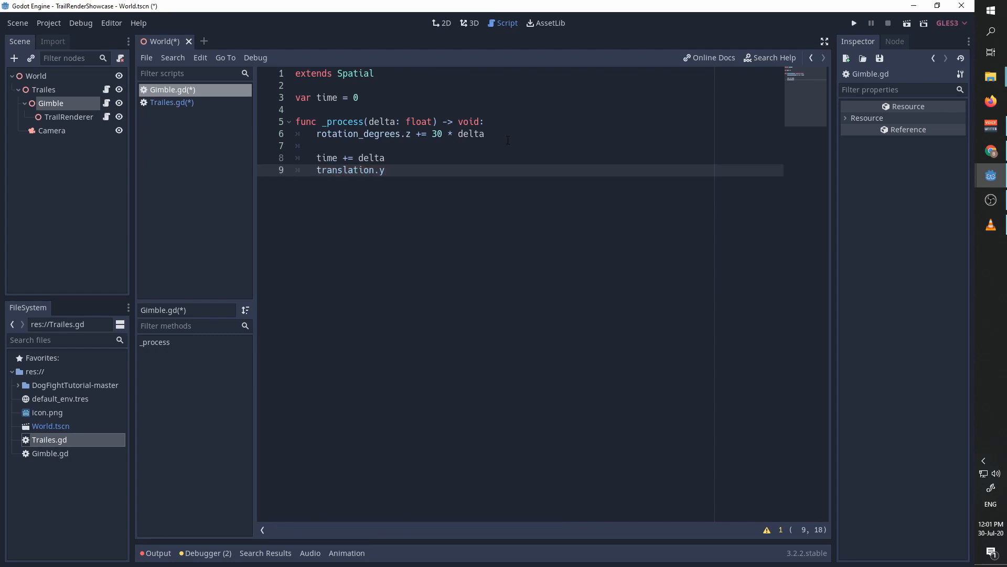
text(= sin)
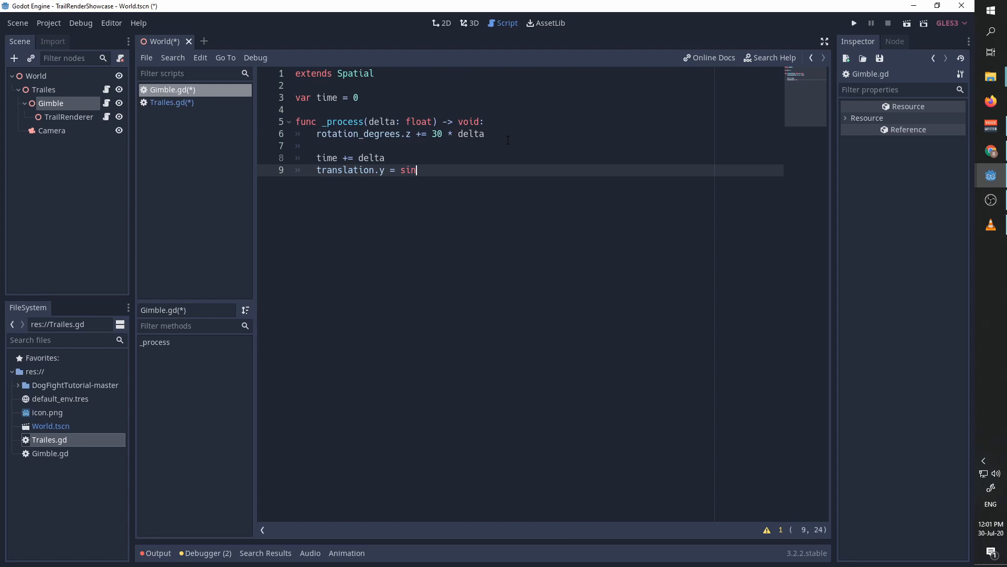
text((t)
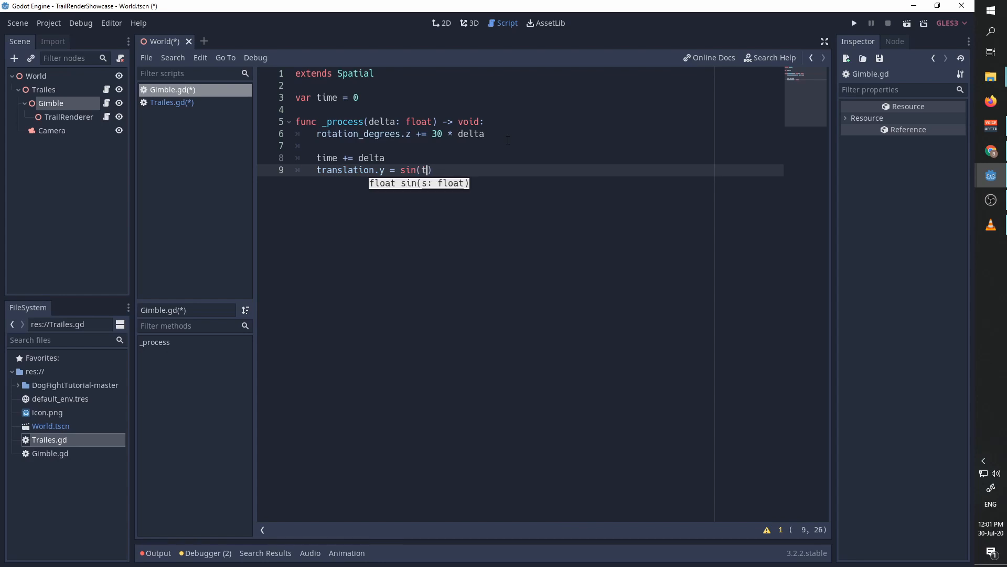
text(ime)
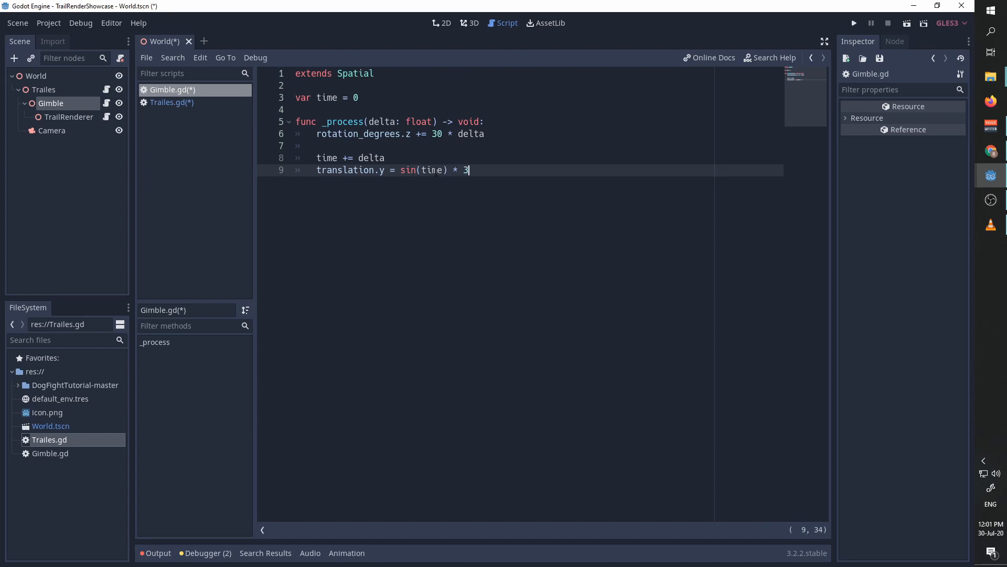
mouse_move(416, 199)
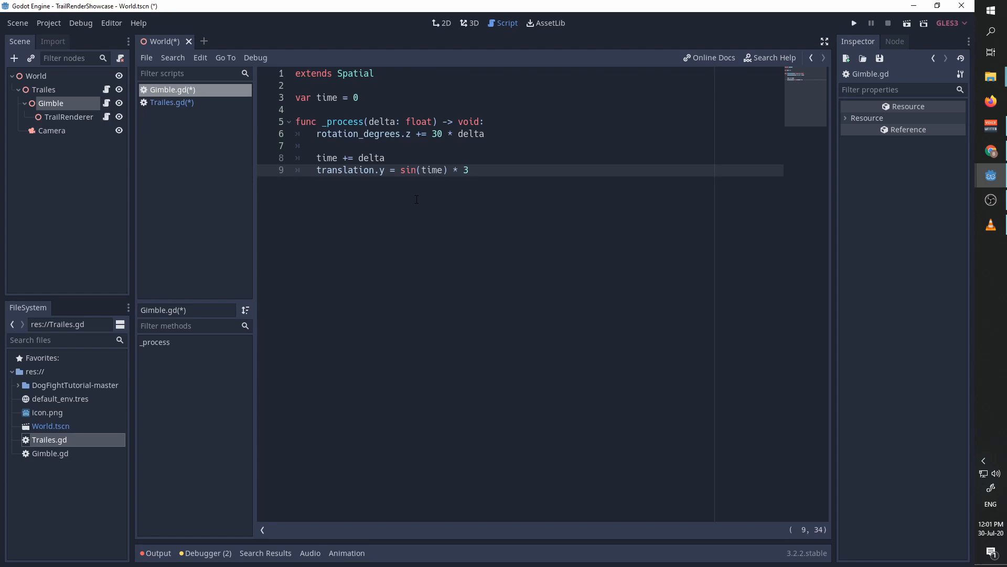
click(853, 23)
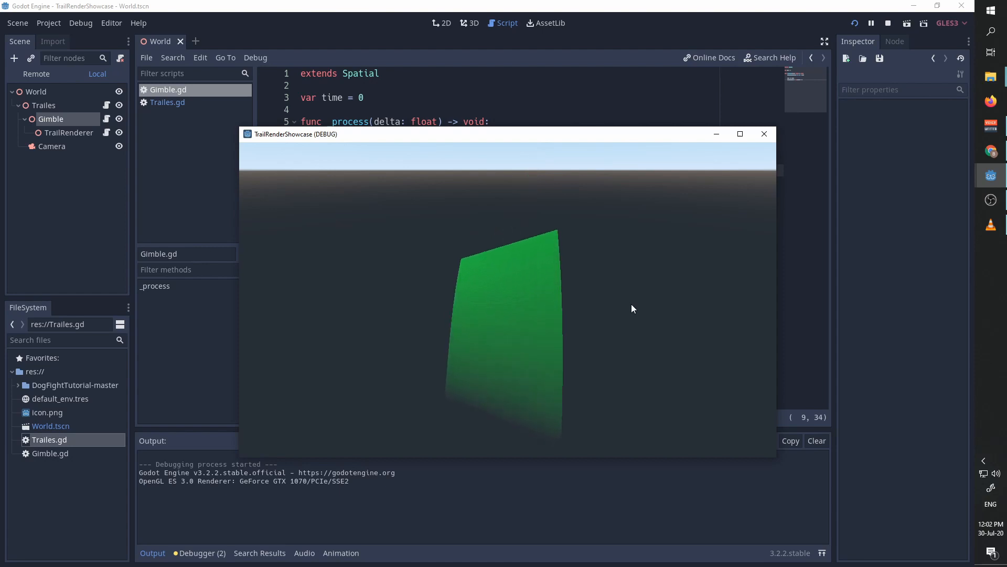
Step: Stop the game preview of the sweeping green trail
click(888, 23)
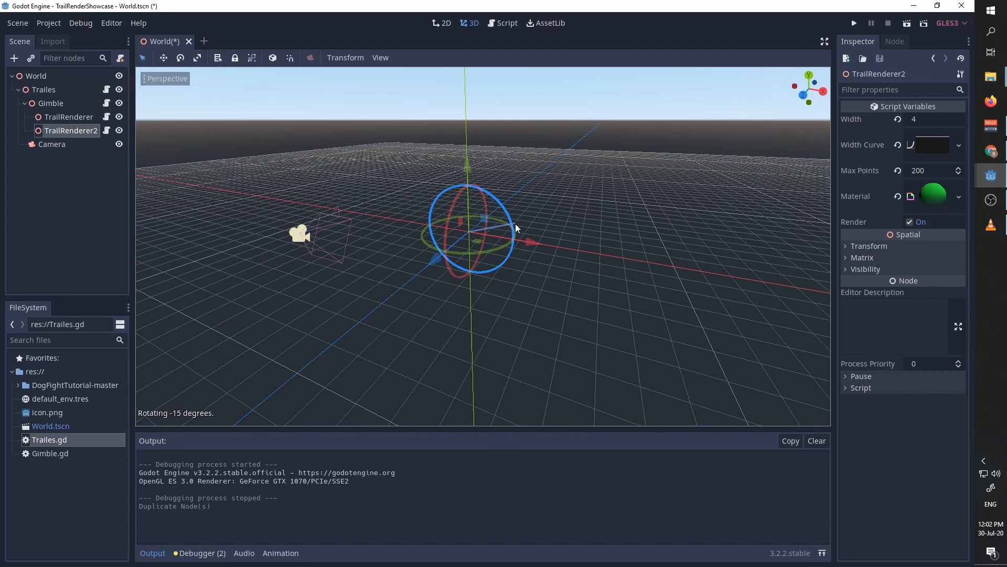
Step: Rotate TrailRenderer2 across the first trail, then run the game to show two crossed yellow trails
drag(517, 228, 508, 282)
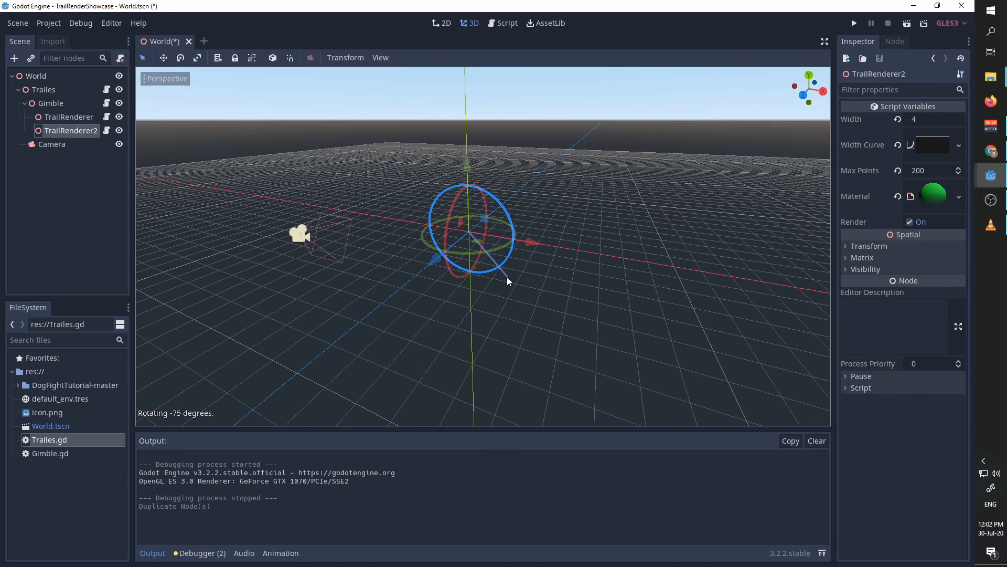
drag(508, 281, 463, 314)
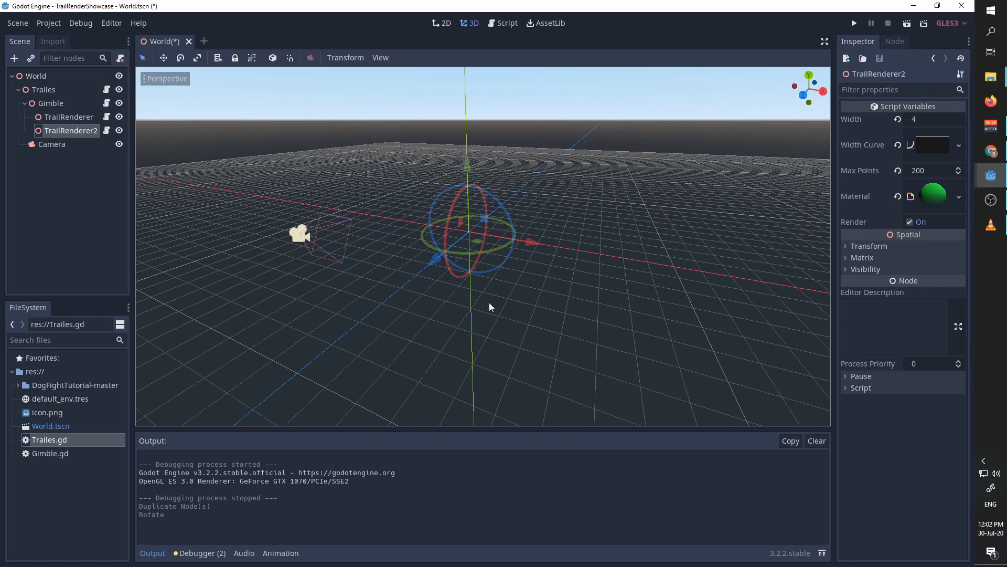
click(934, 197)
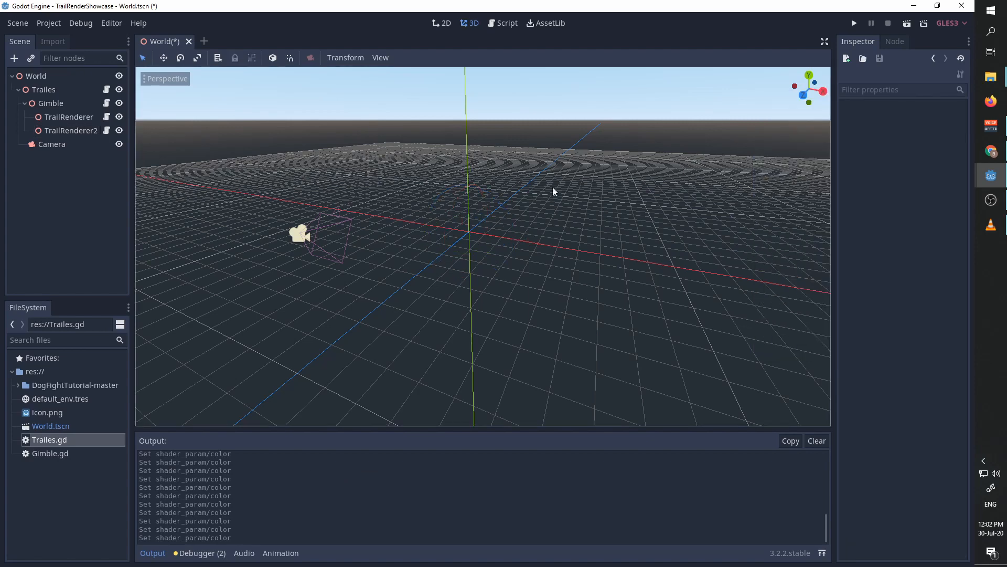
click(853, 22)
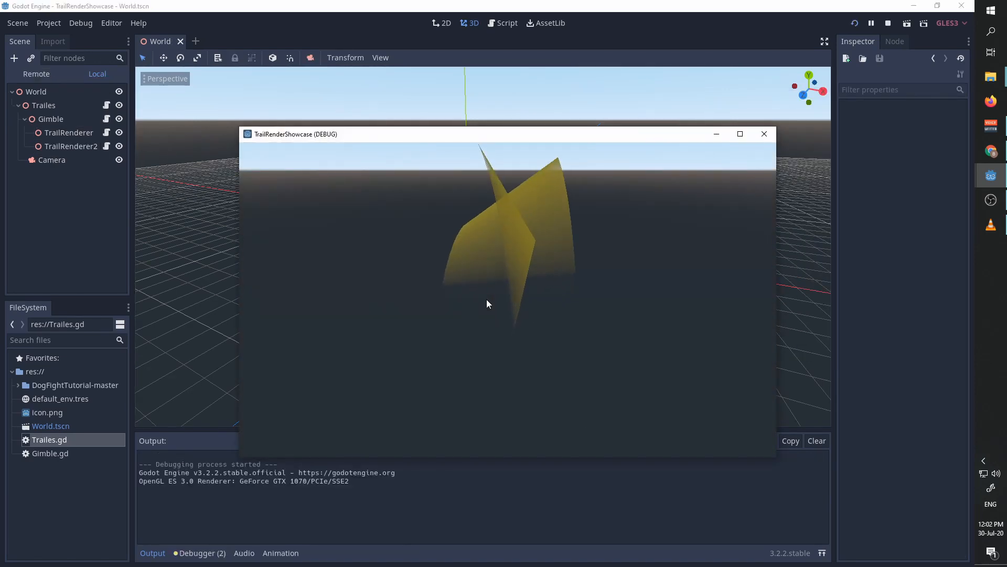